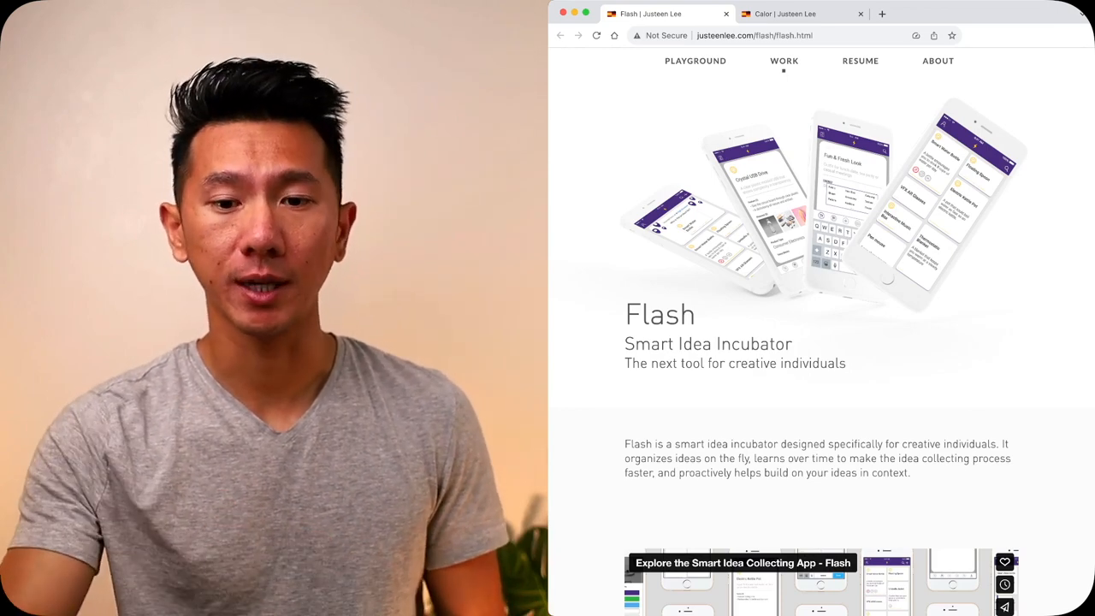
- Scroll the Flash case study past the Vimeo intro to Sneak Peek and Insert to add
drag(625, 343, 758, 343)
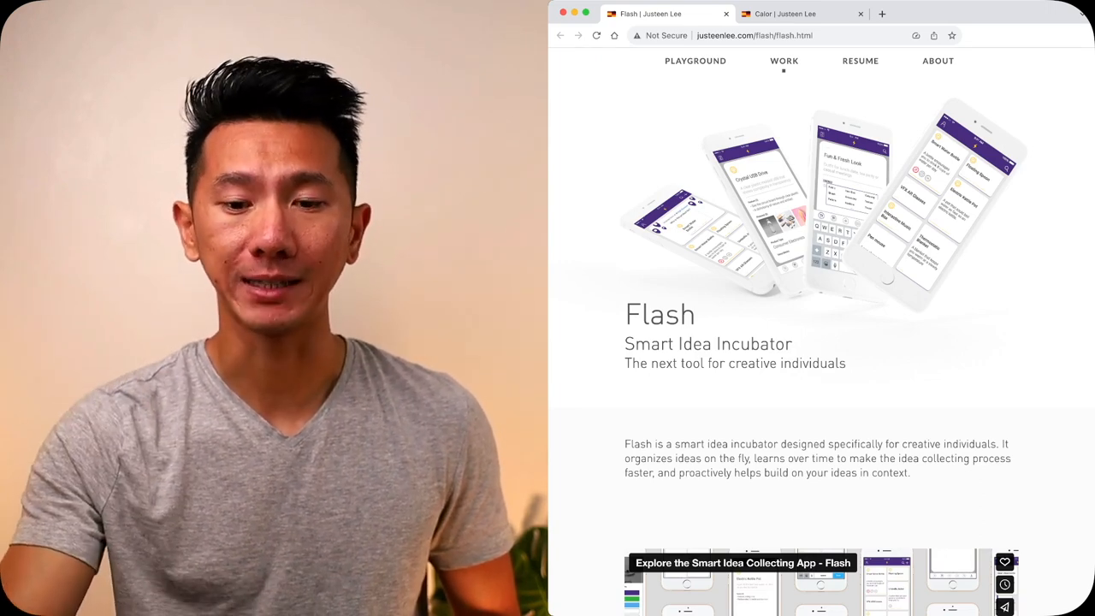
scroll(down, 3)
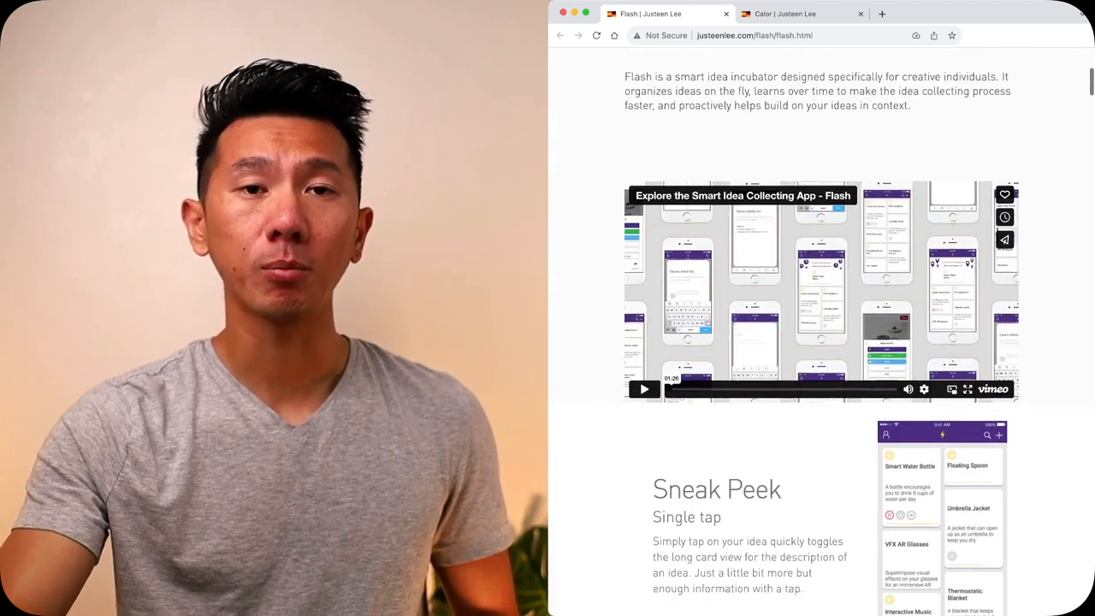
scroll(down, 3)
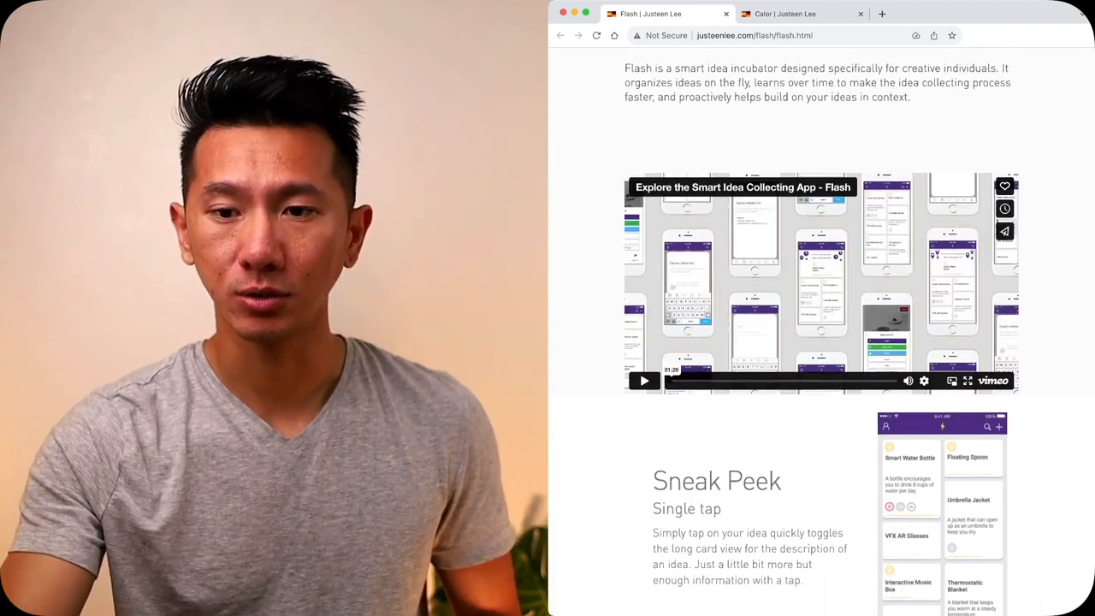
scroll(down, 3)
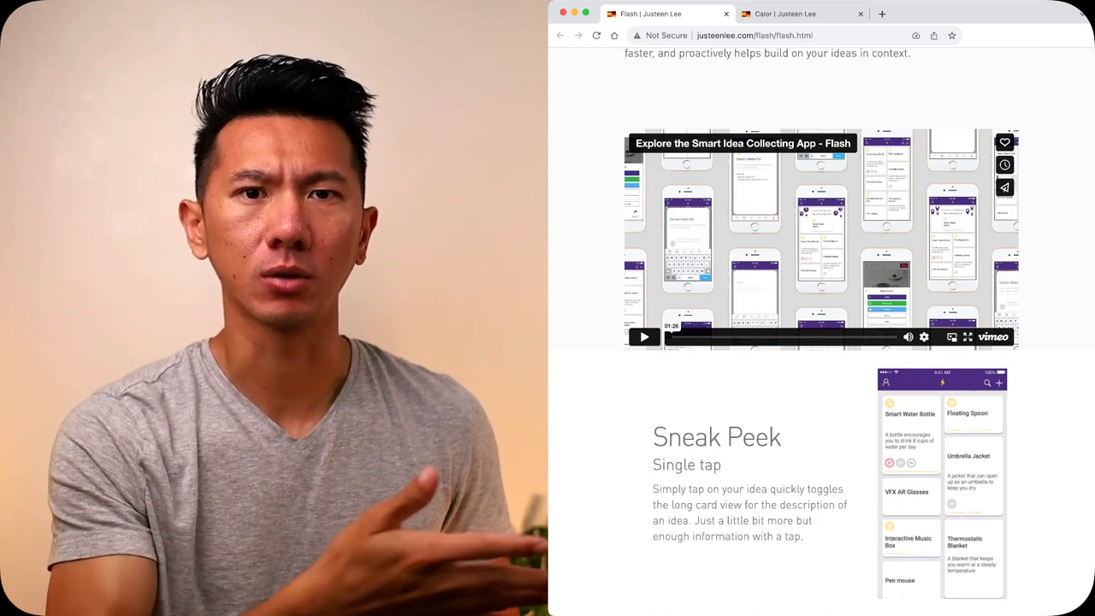
scroll(down, 3)
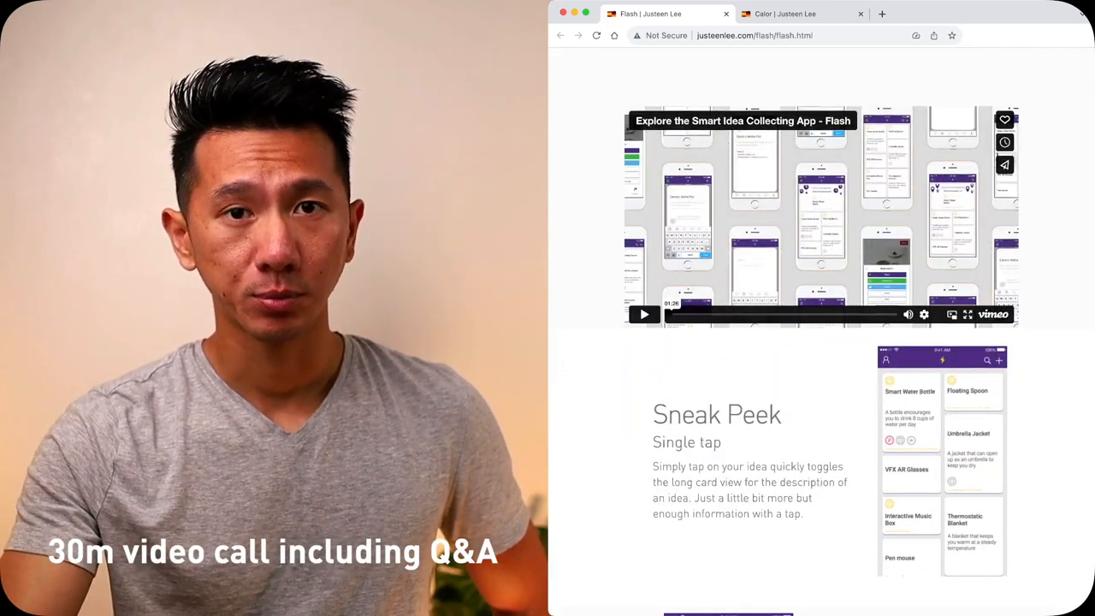
scroll(down, 3)
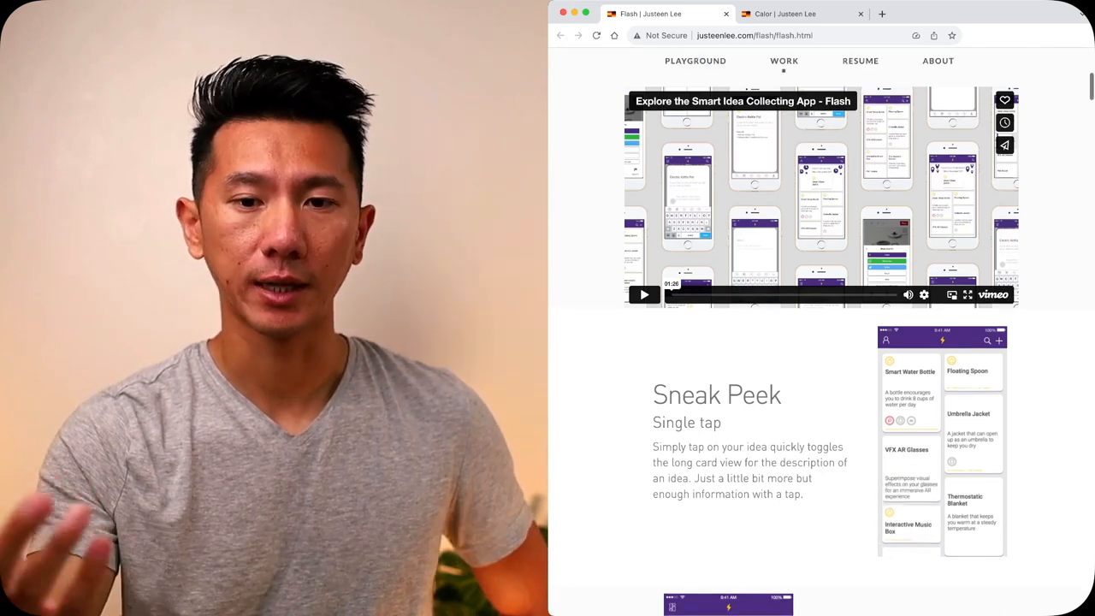
scroll(down, 3)
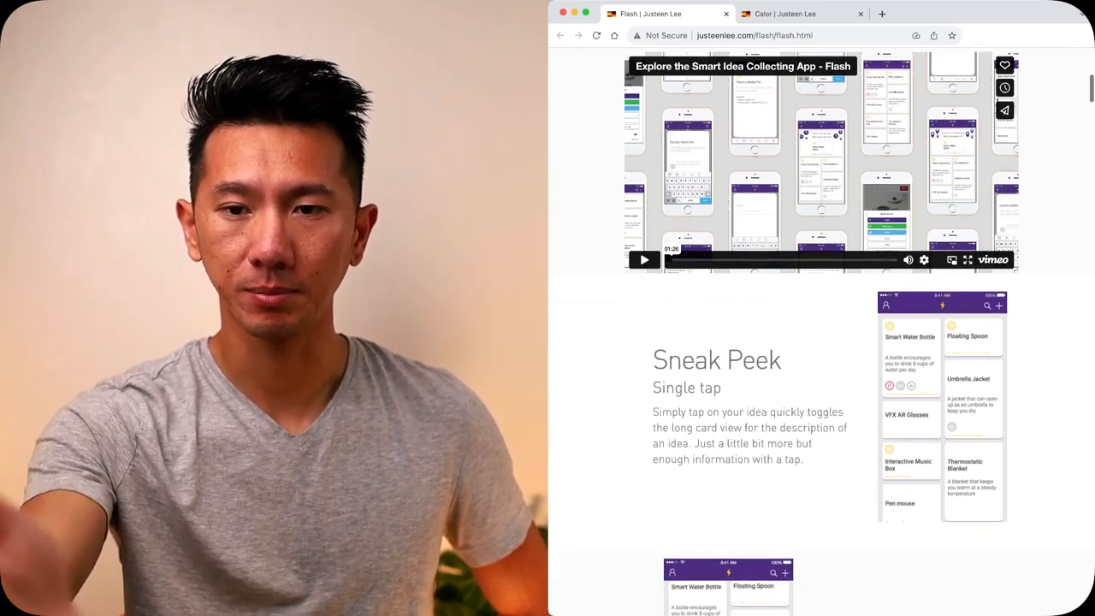
scroll(down, 3)
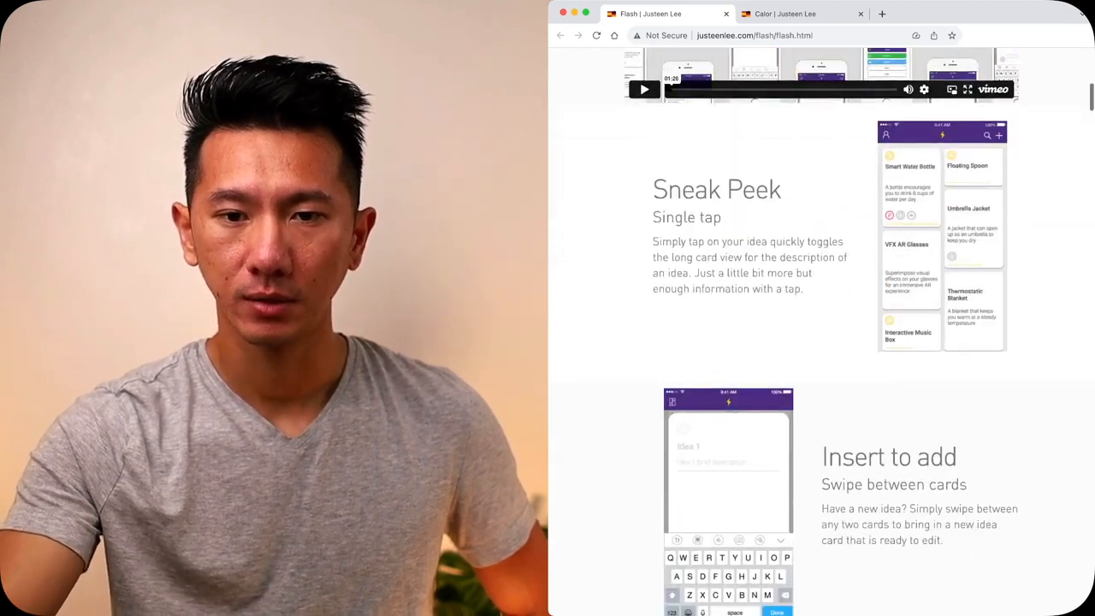
scroll(down, 3)
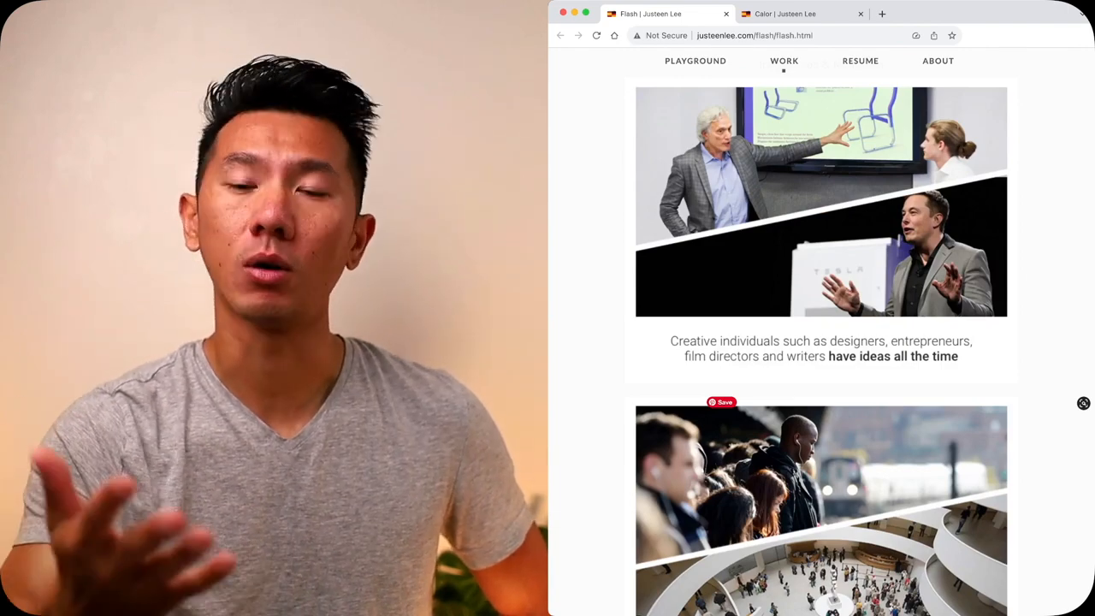
- Scroll past the idea images, note-taking flow, app icons and problem summary to the research question
scroll(down, 3)
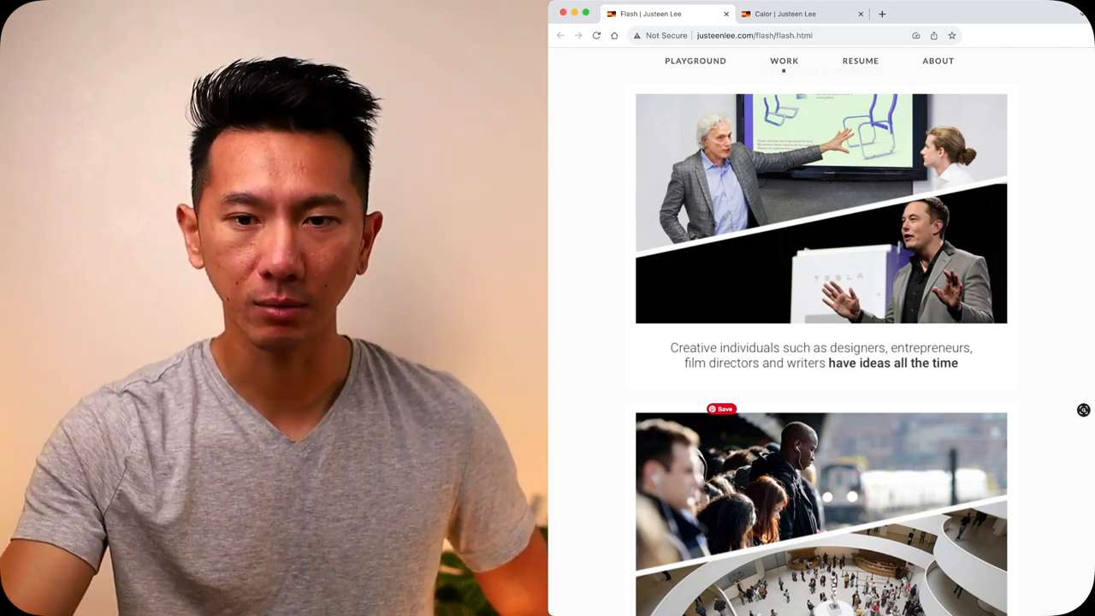
scroll(down, 3)
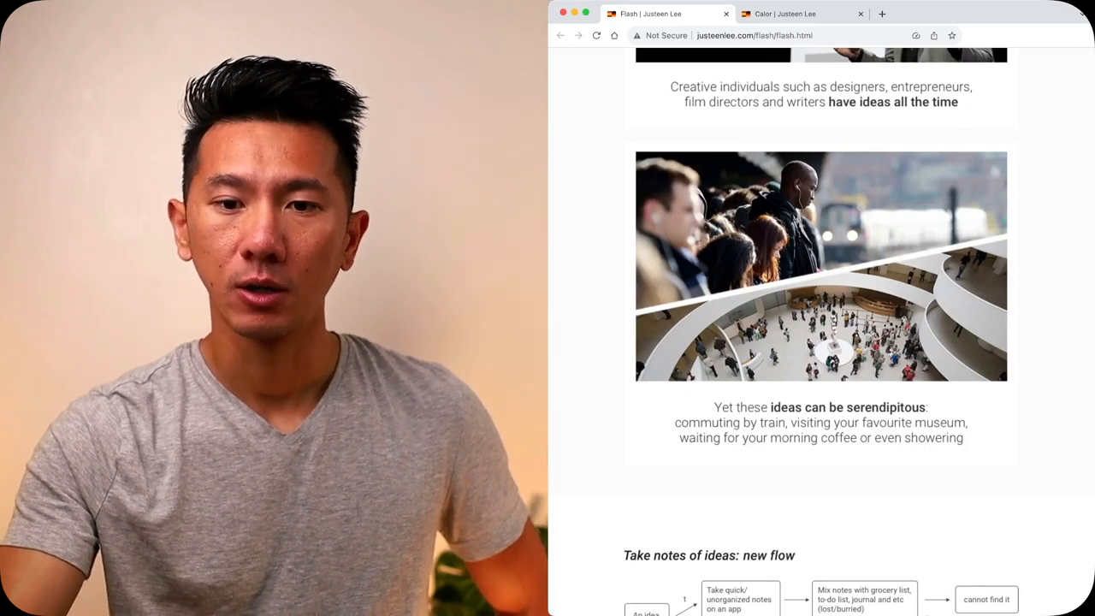
scroll(down, 3)
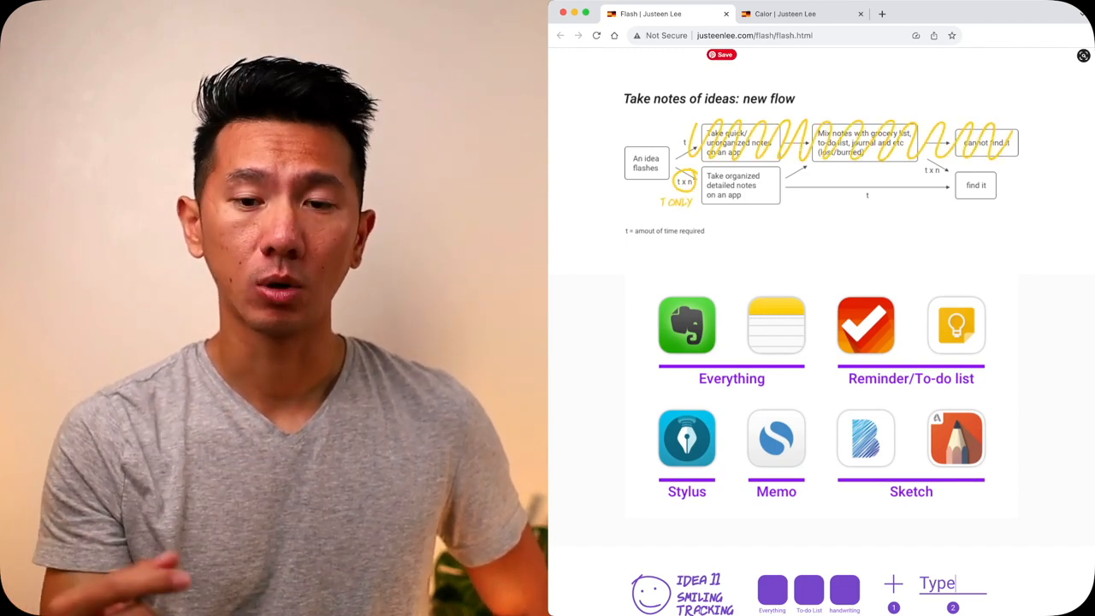
scroll(down, 3)
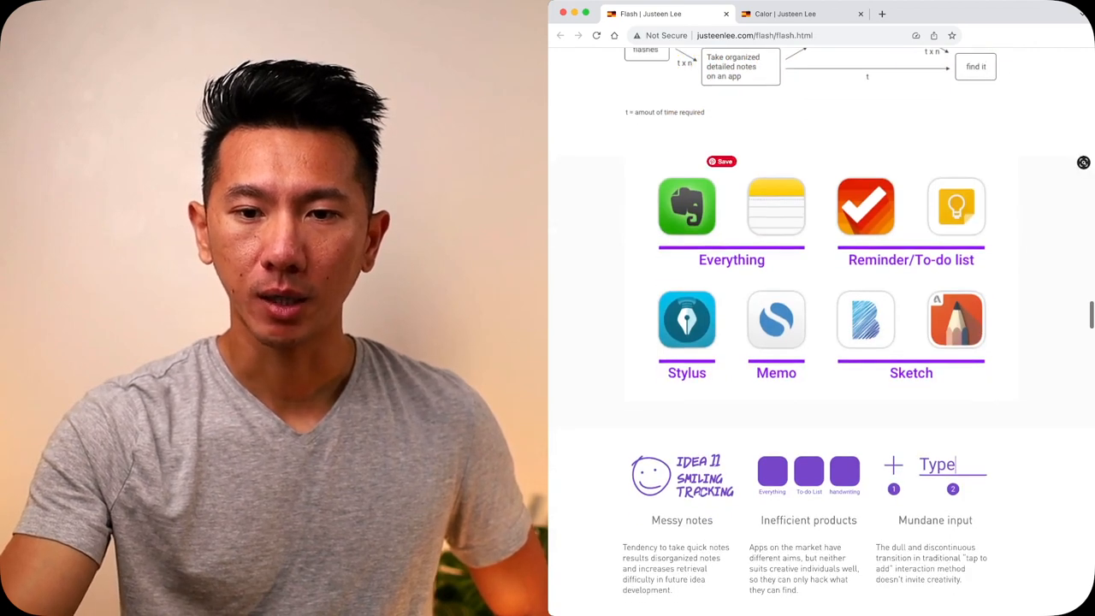
scroll(down, 3)
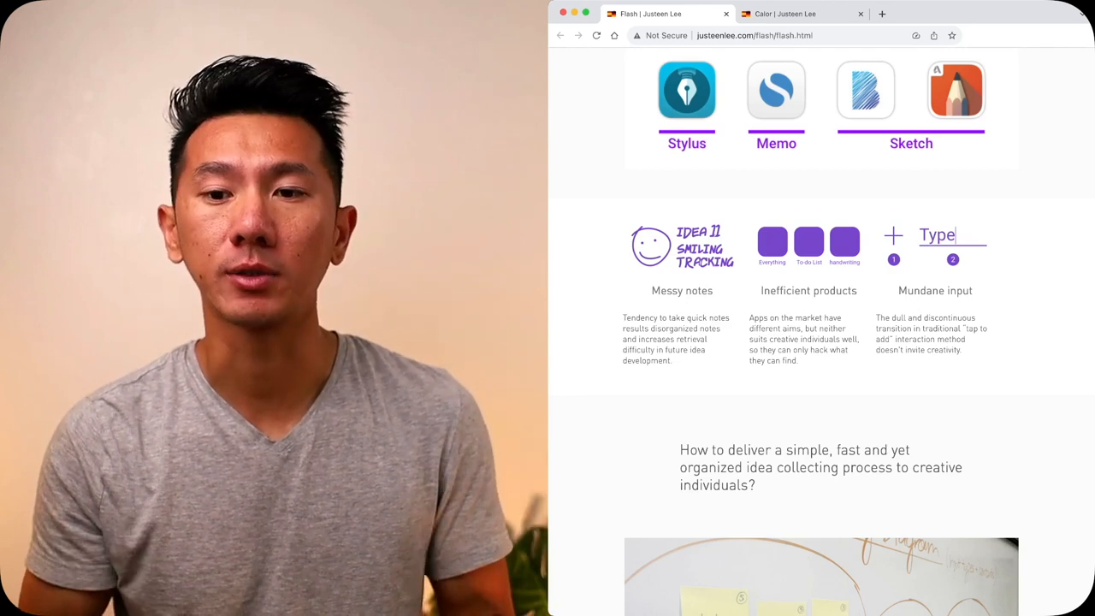
scroll(down, 3)
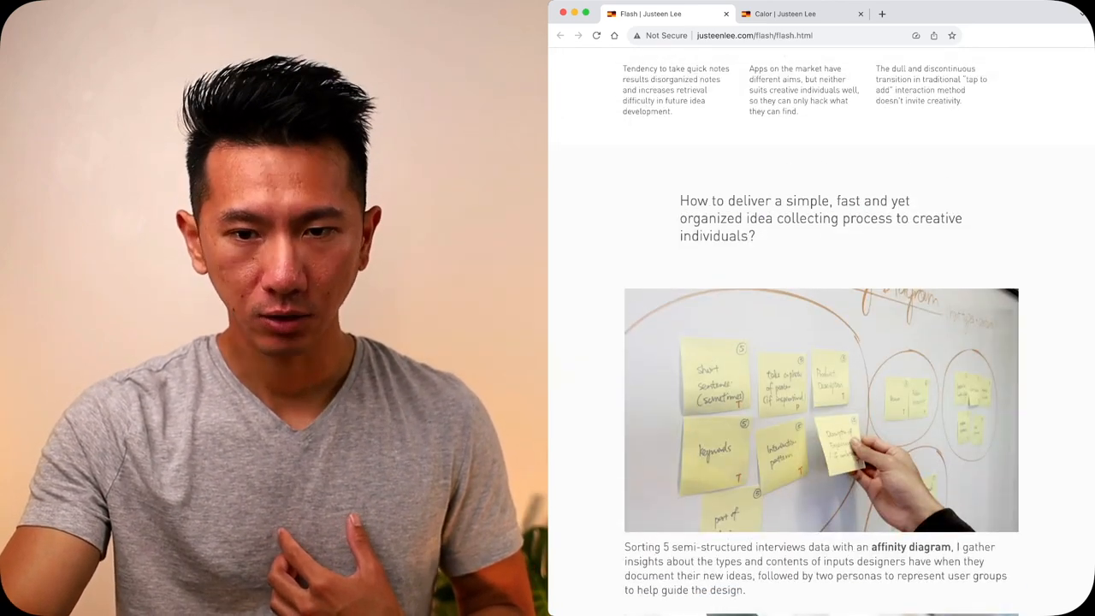
- Highlight the research question, then scroll past affinity diagram, personas and wireframes
drag(726, 200, 911, 200)
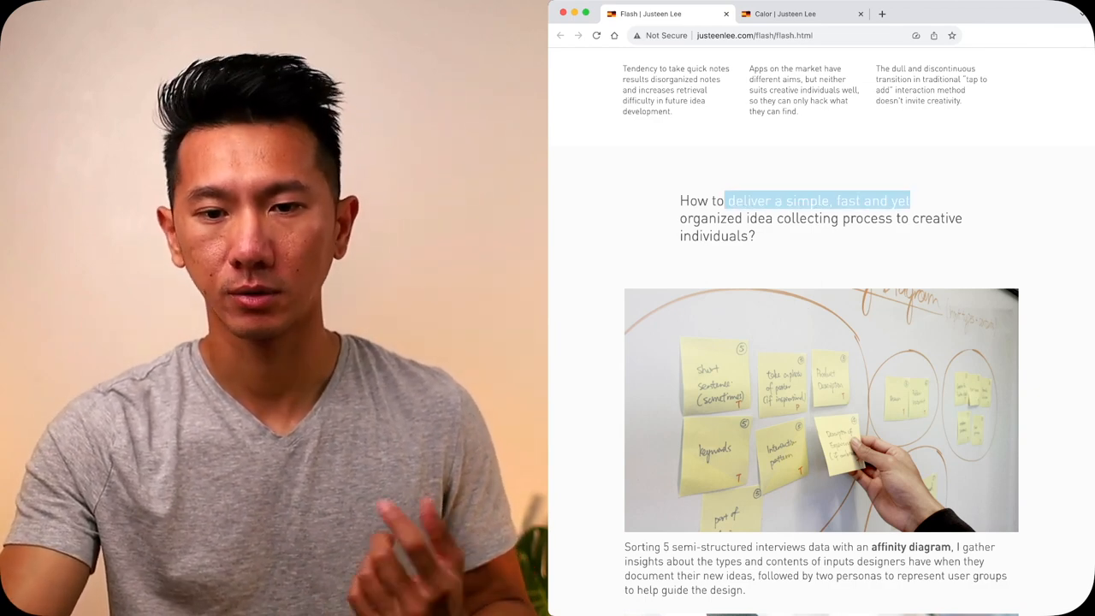
scroll(down, 3)
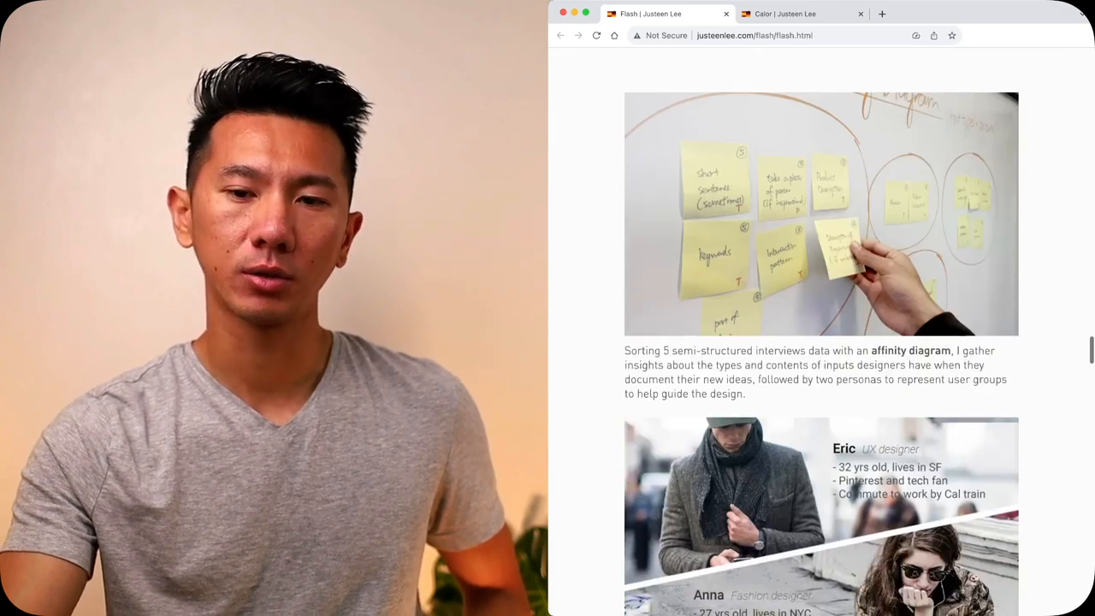
scroll(down, 3)
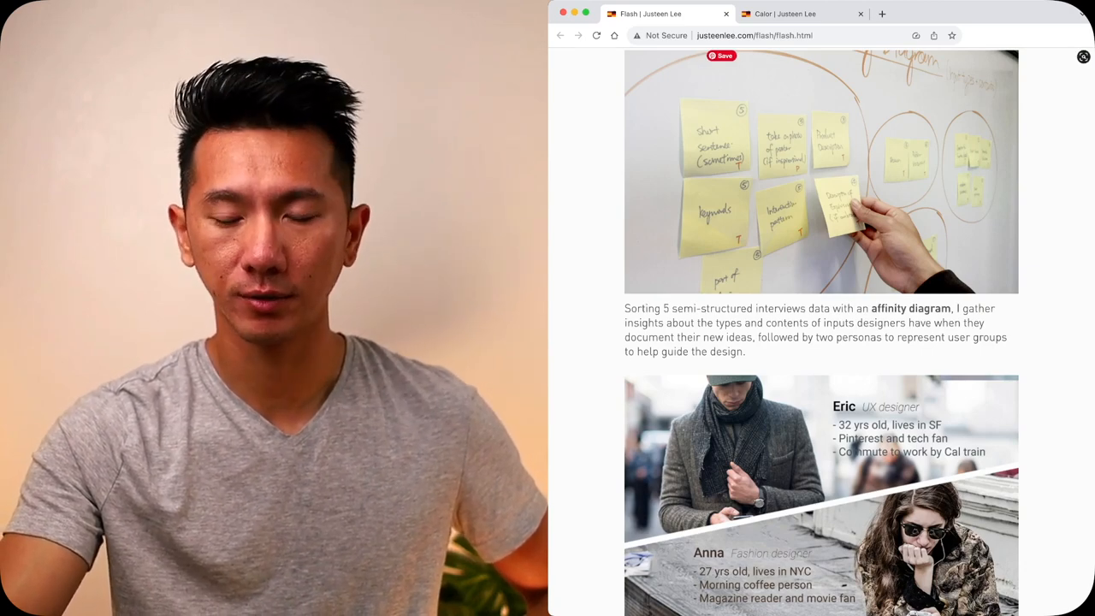
scroll(down, 3)
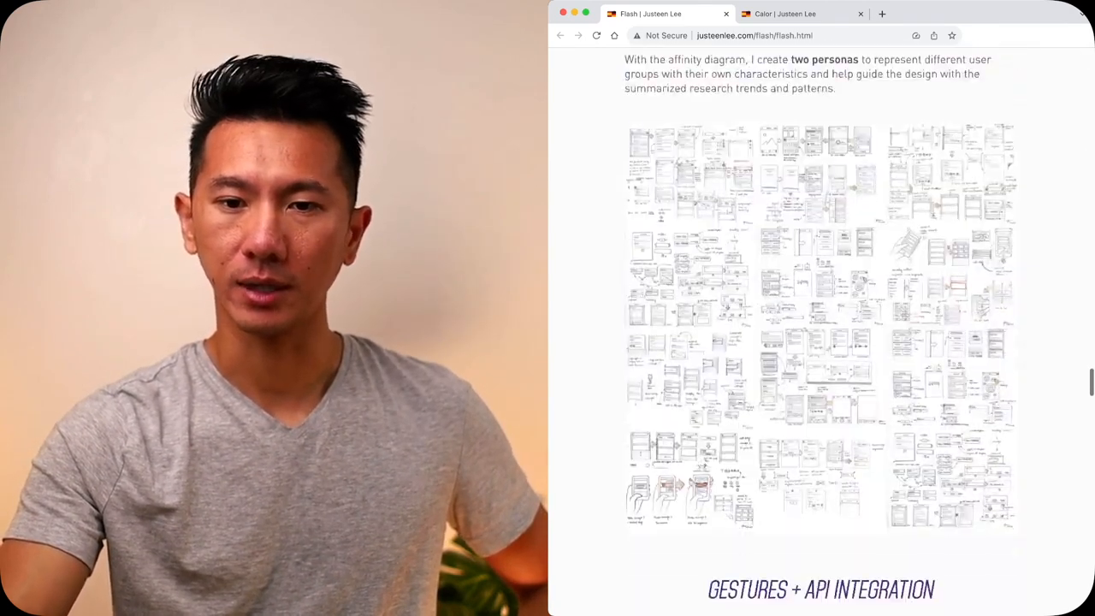
scroll(down, 3)
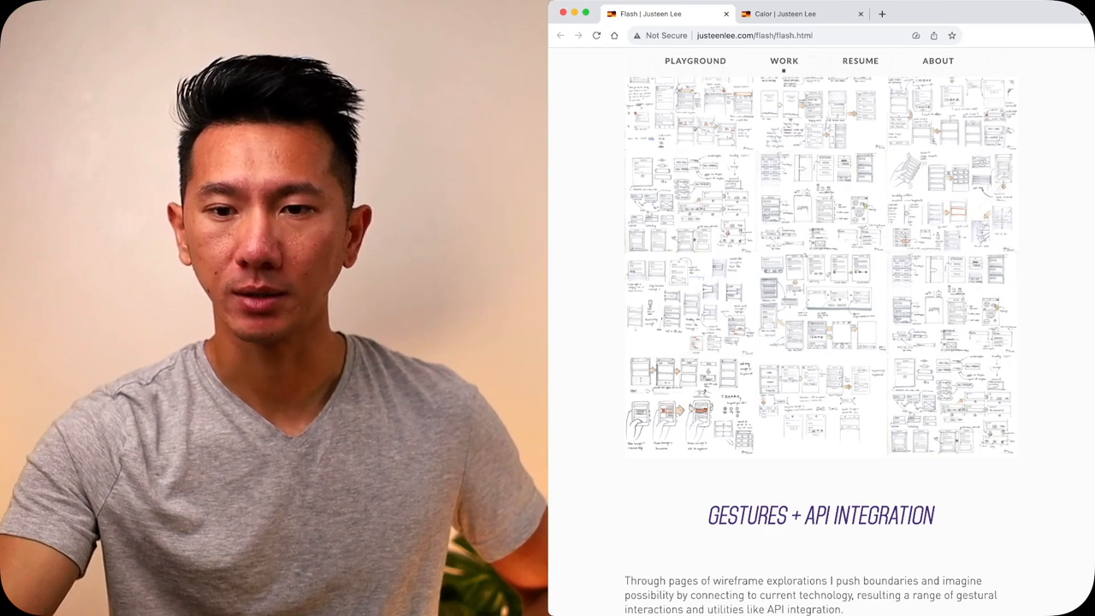
scroll(down, 3)
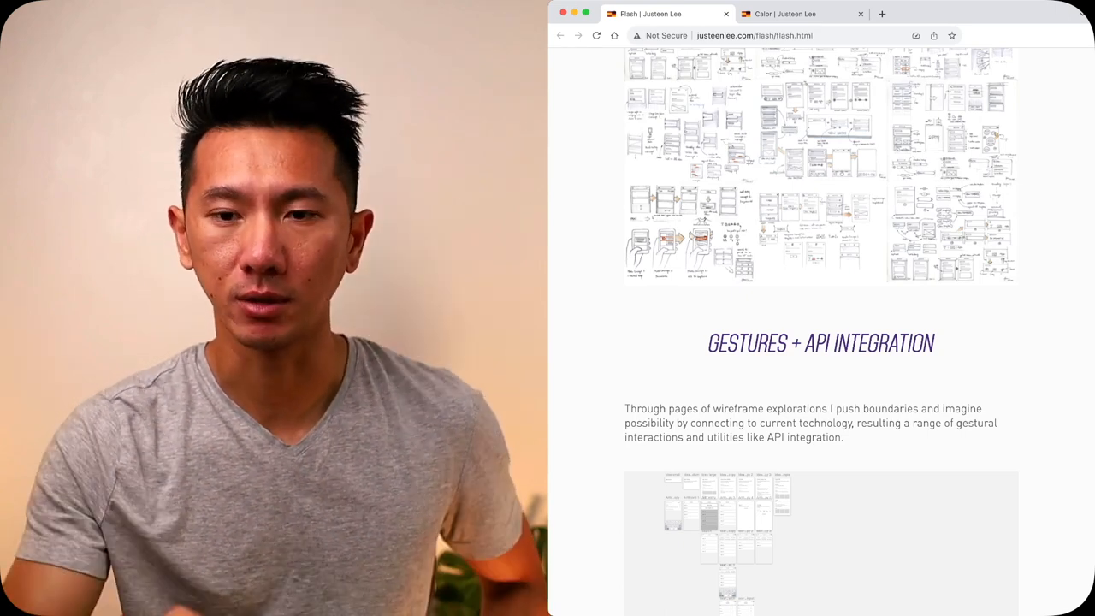
scroll(down, 3)
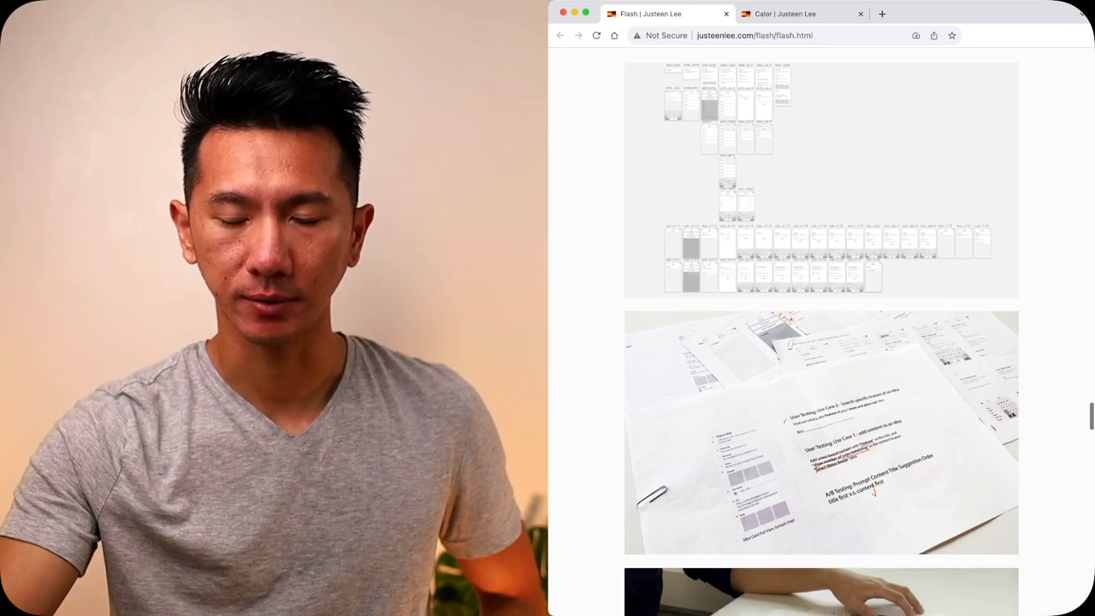
- Scroll past the Framer prototypes and card design, closing the Framer site to return to Flash
scroll(down, 3)
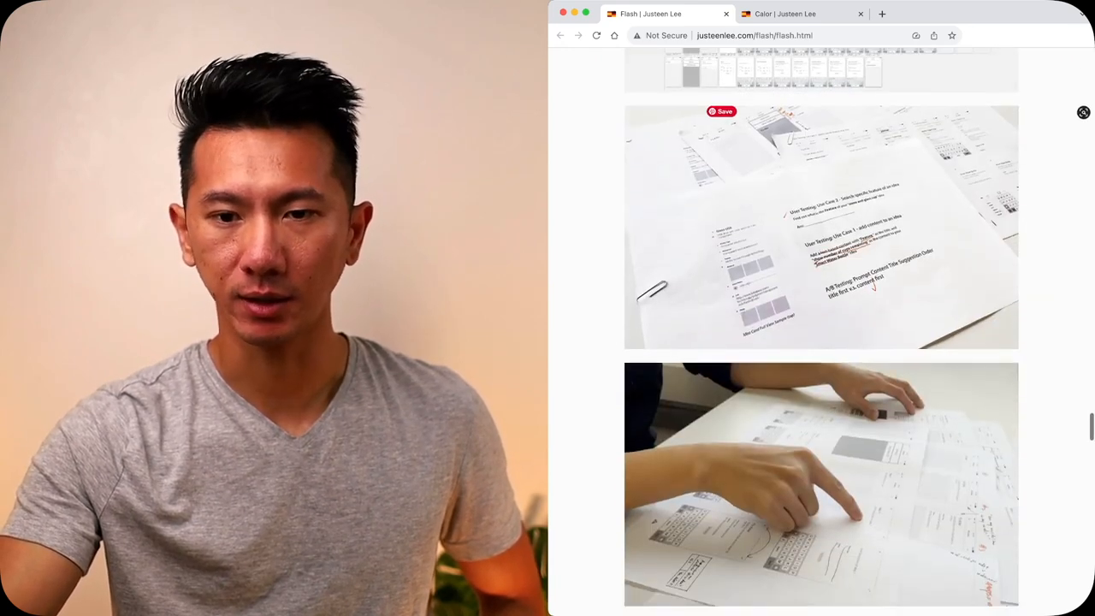
scroll(down, 3)
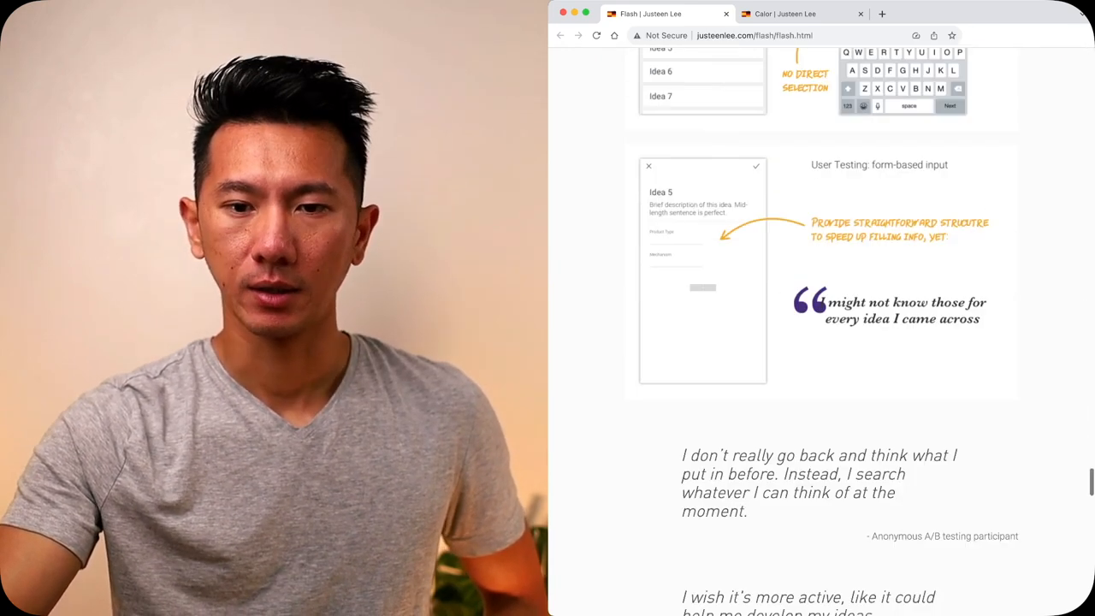
scroll(down, 3)
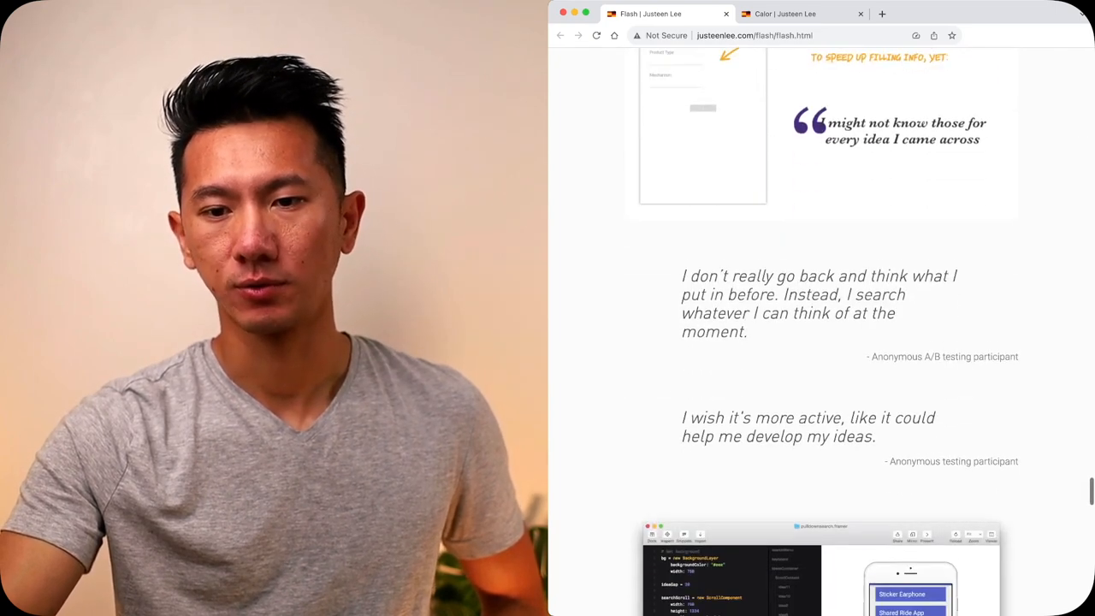
scroll(down, 3)
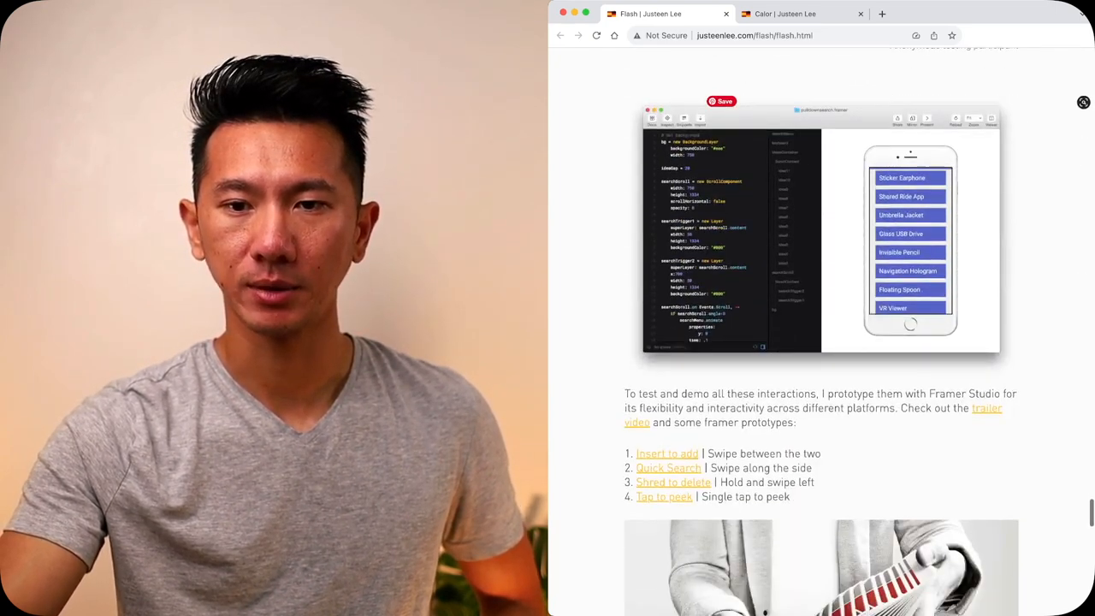
scroll(down, 3)
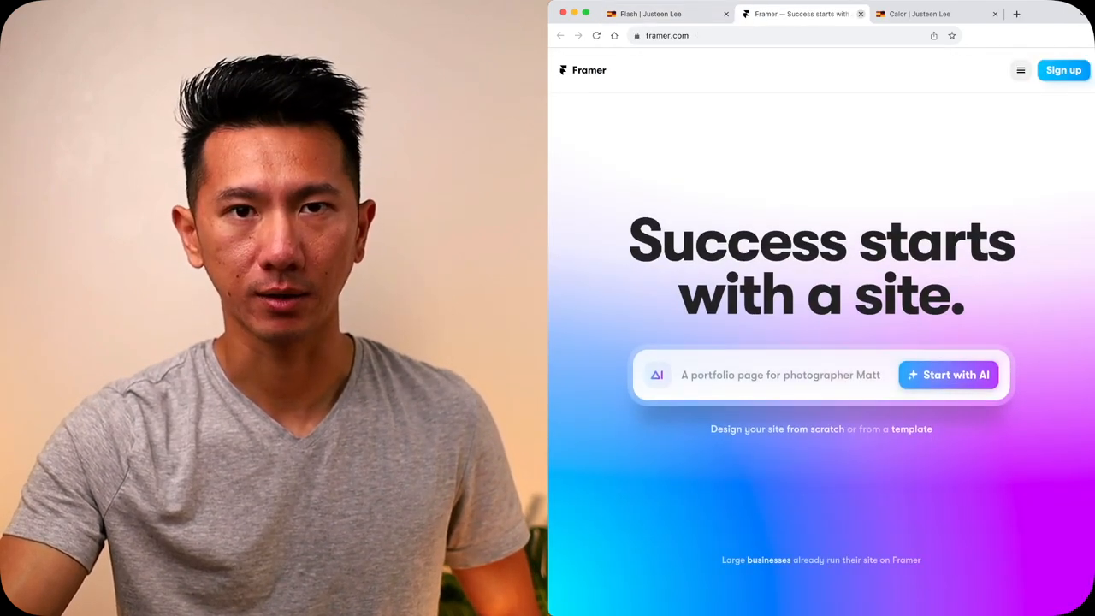
click(662, 14)
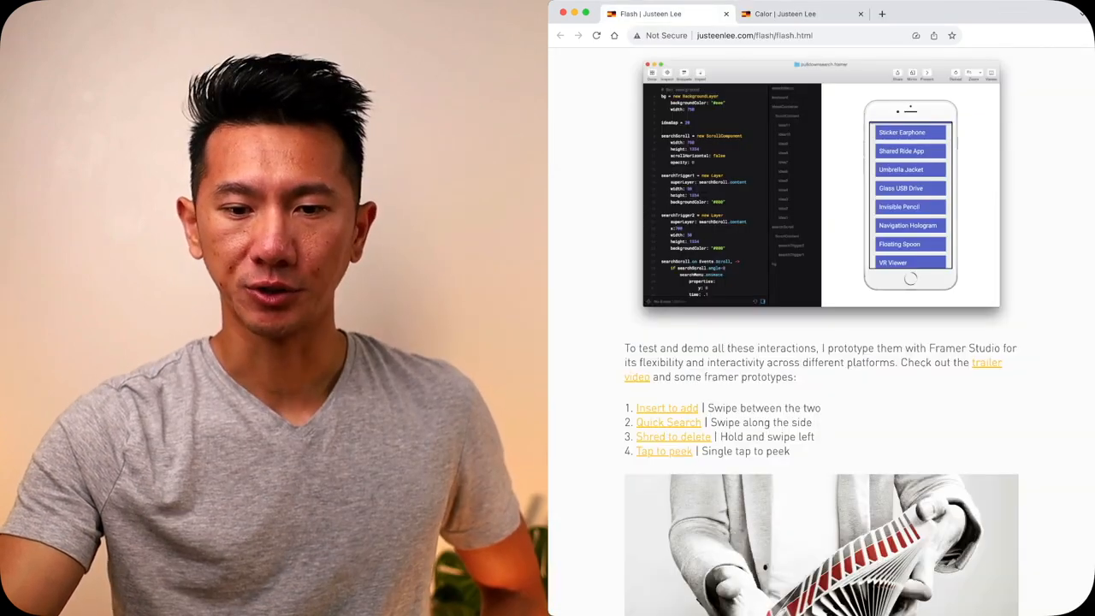
- Scroll past Thumb zone and Ergonomics to the search-layout comparisons and user flow diagram
scroll(down, 3)
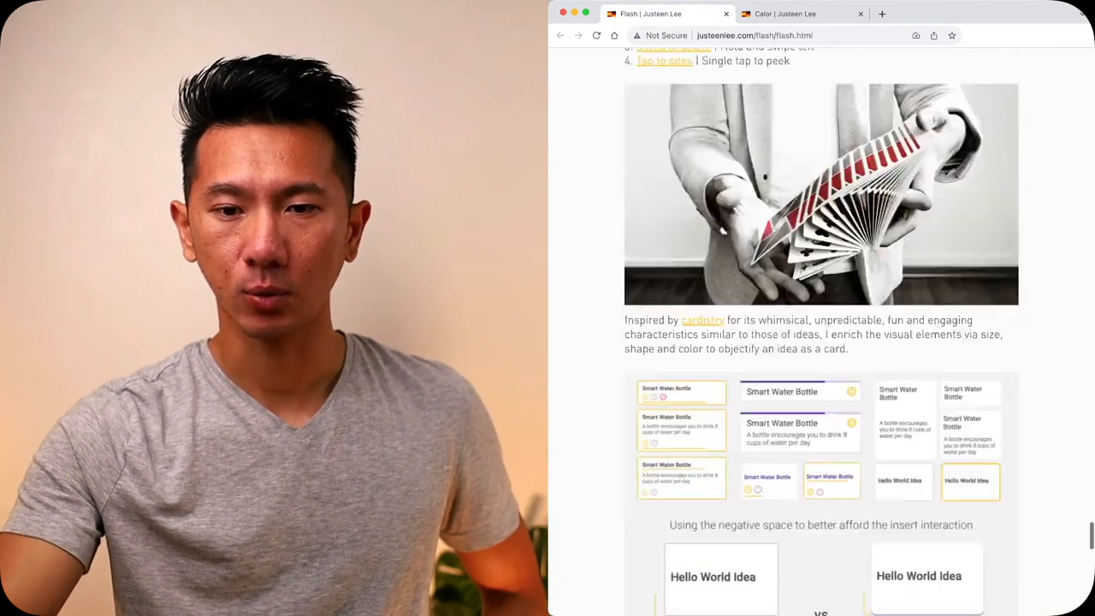
scroll(down, 3)
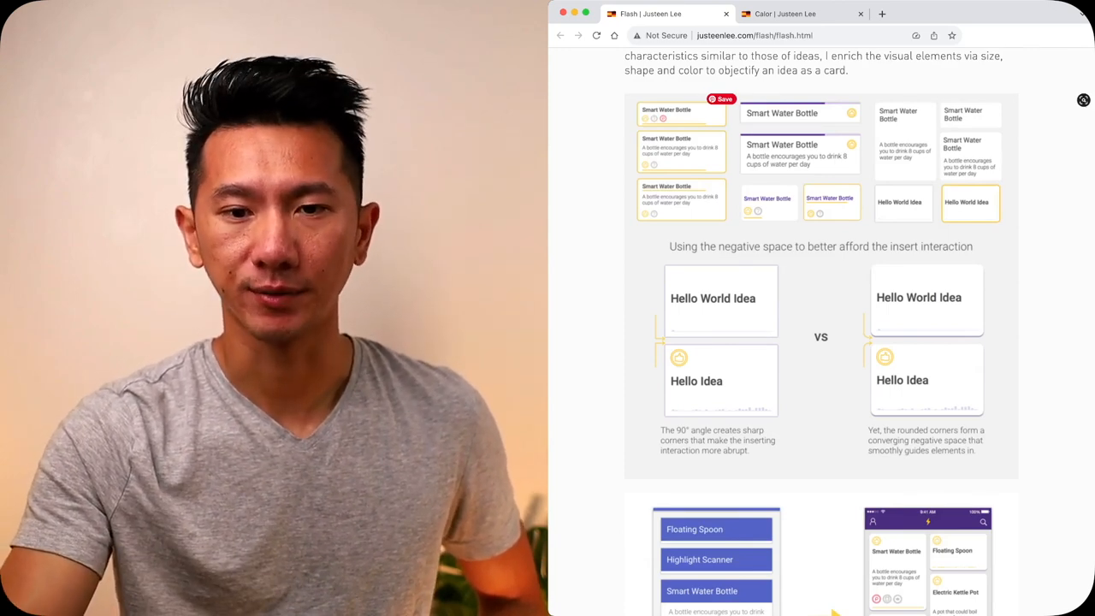
scroll(down, 3)
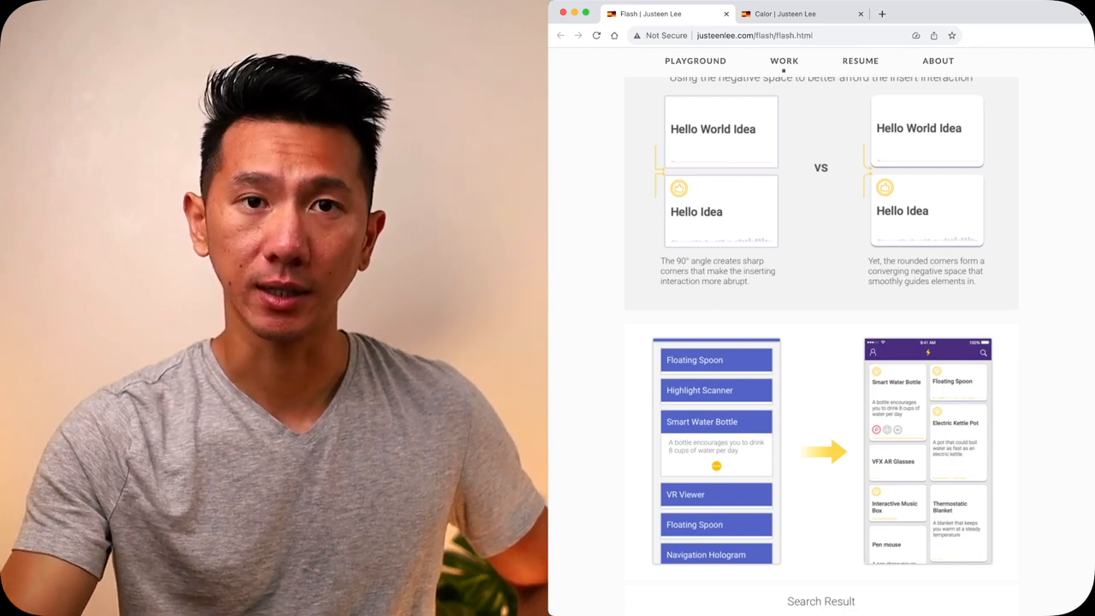
scroll(down, 3)
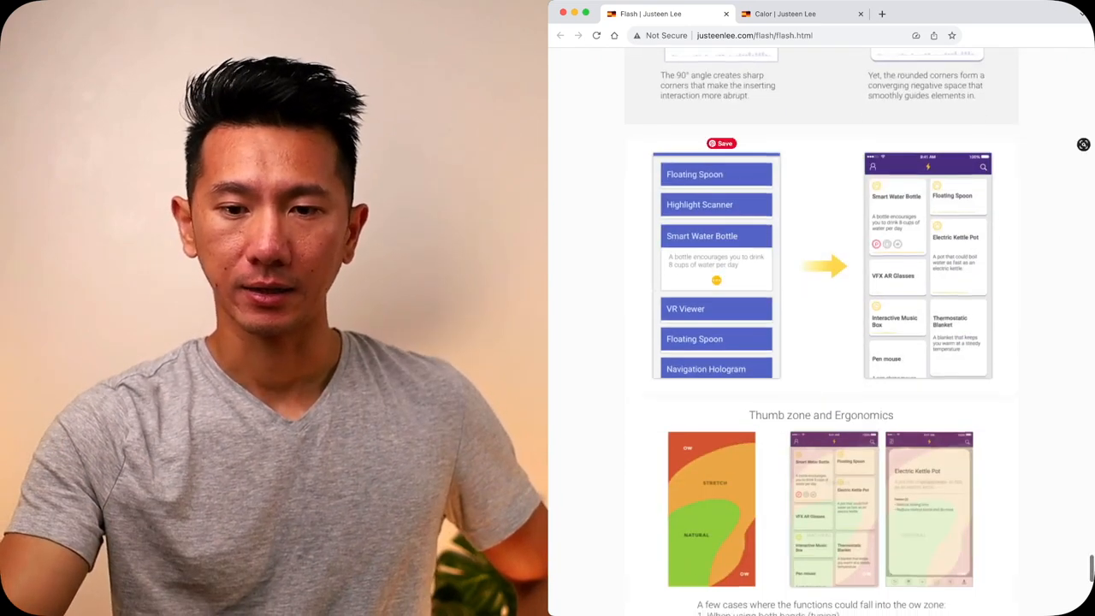
scroll(down, 3)
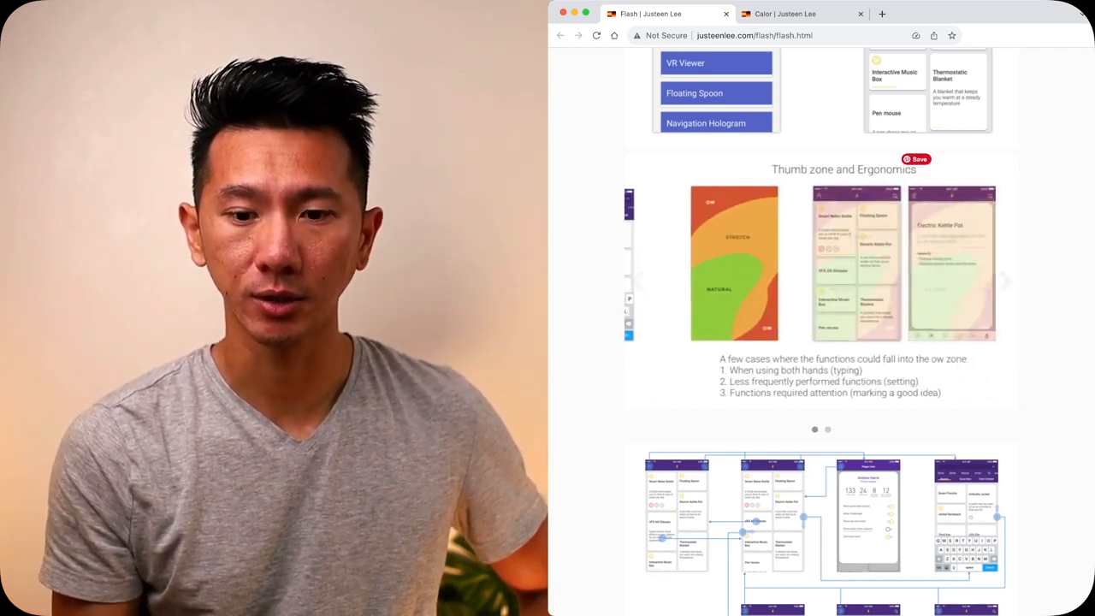
scroll(down, 3)
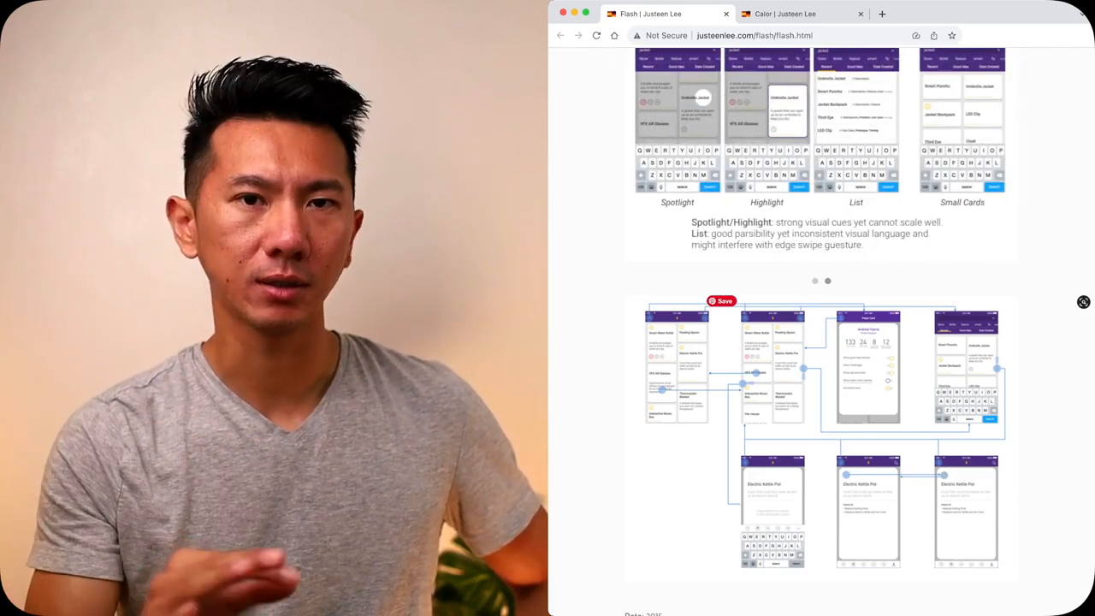
- Scroll into the Flash interaction showcases from Sneak Peek and click on a prototype screen
scroll(down, 3)
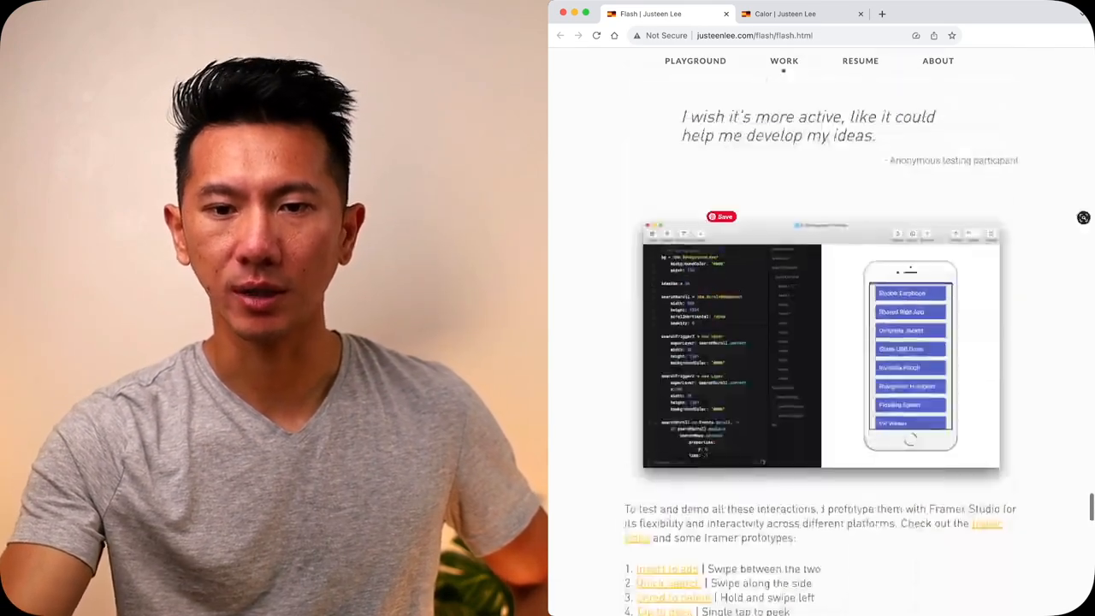
scroll(down, 3)
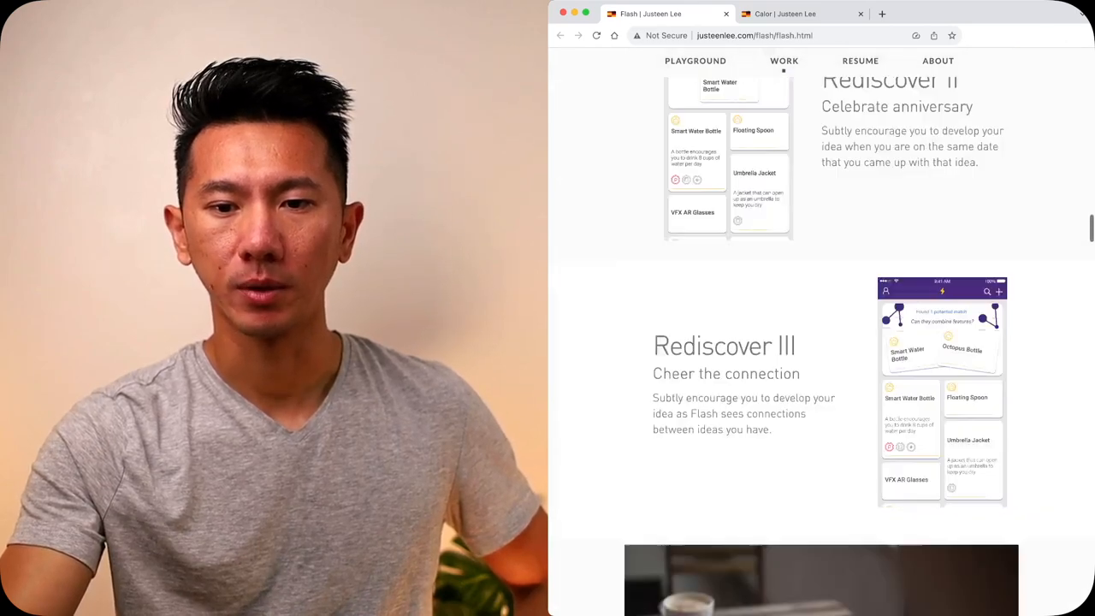
scroll(down, 3)
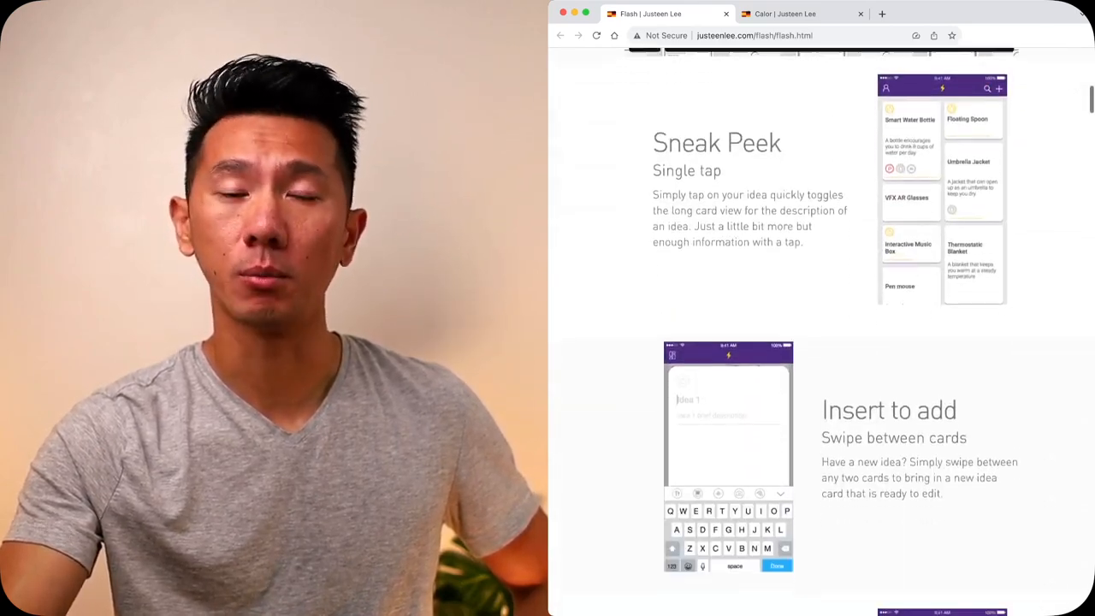
scroll(down, 3)
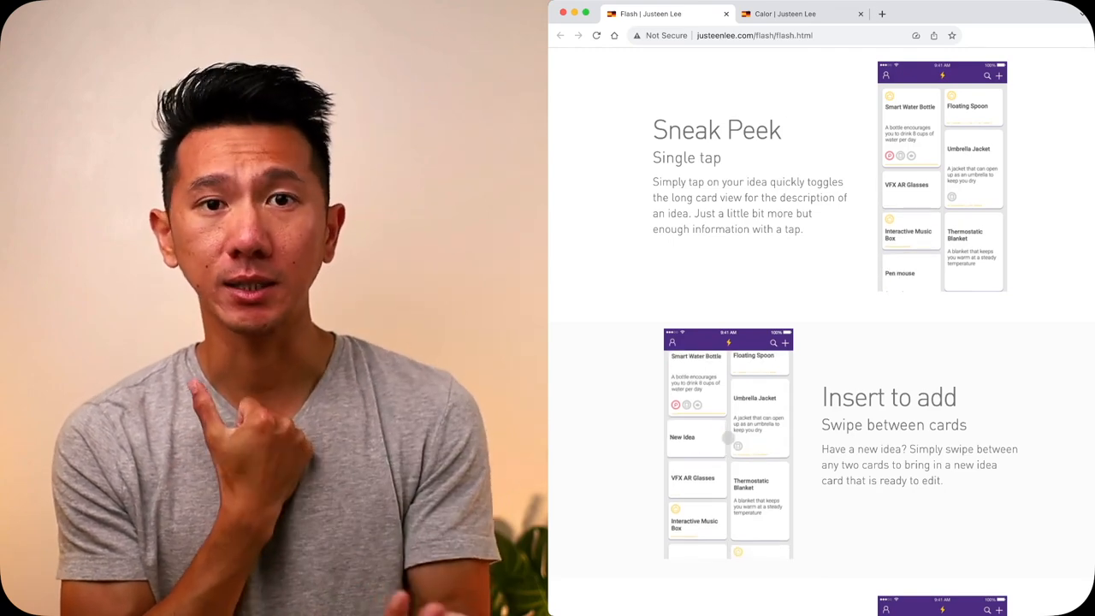
click(682, 437)
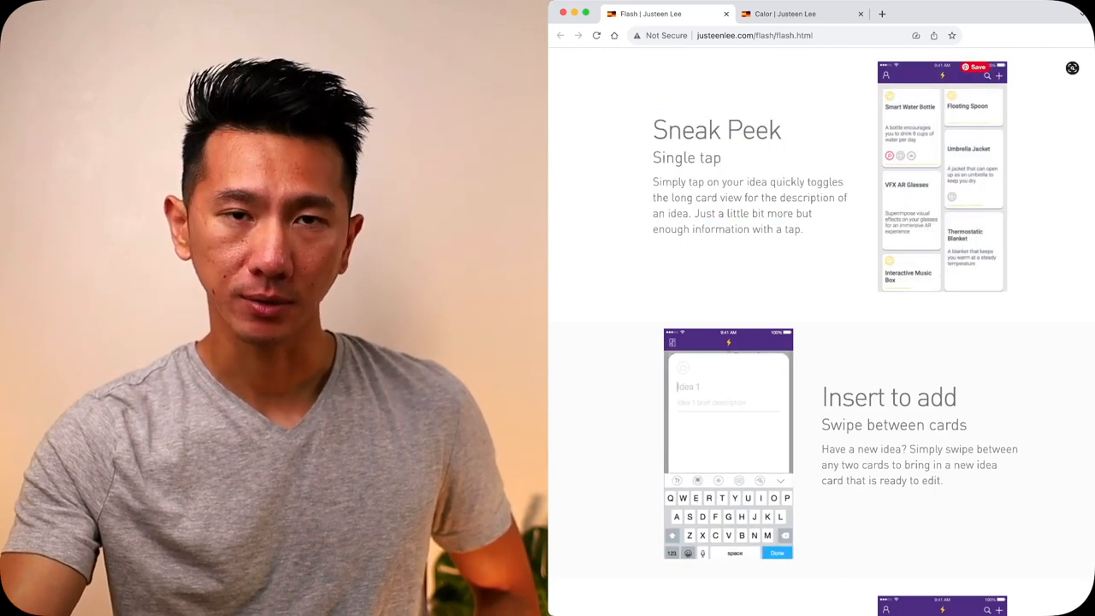
- Scroll through the interactions to Rediscover III, then return to Stamp a card and API Intergration
scroll(down, 3)
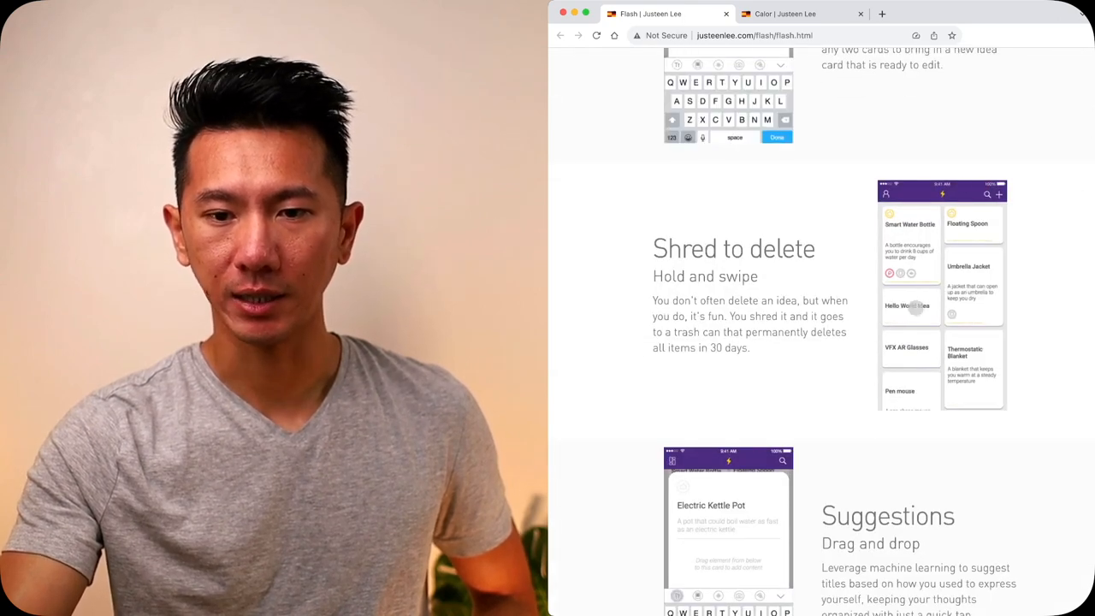
scroll(down, 3)
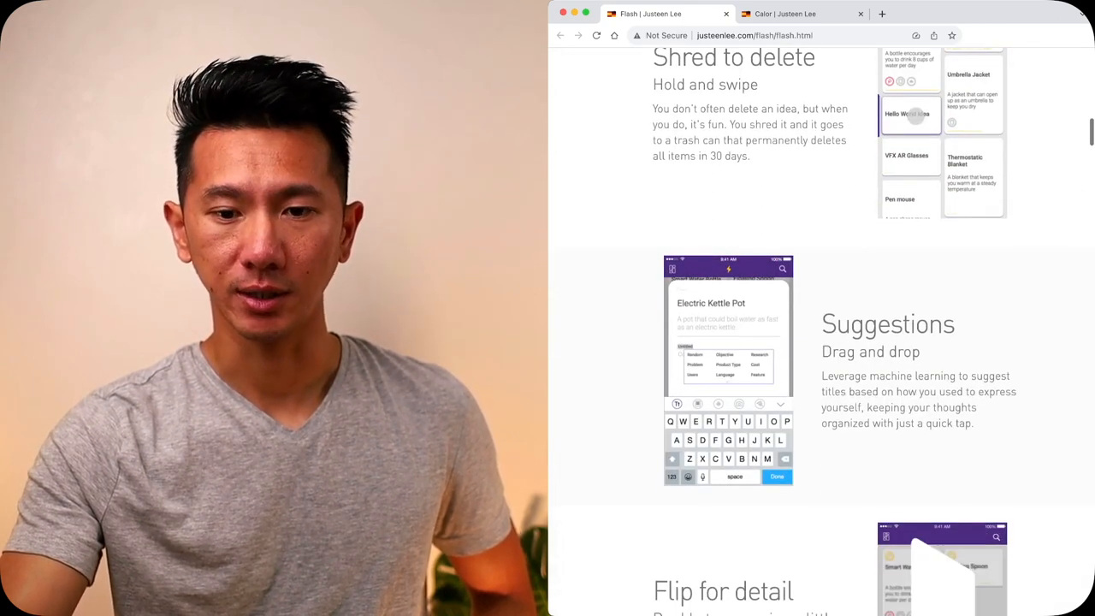
scroll(down, 3)
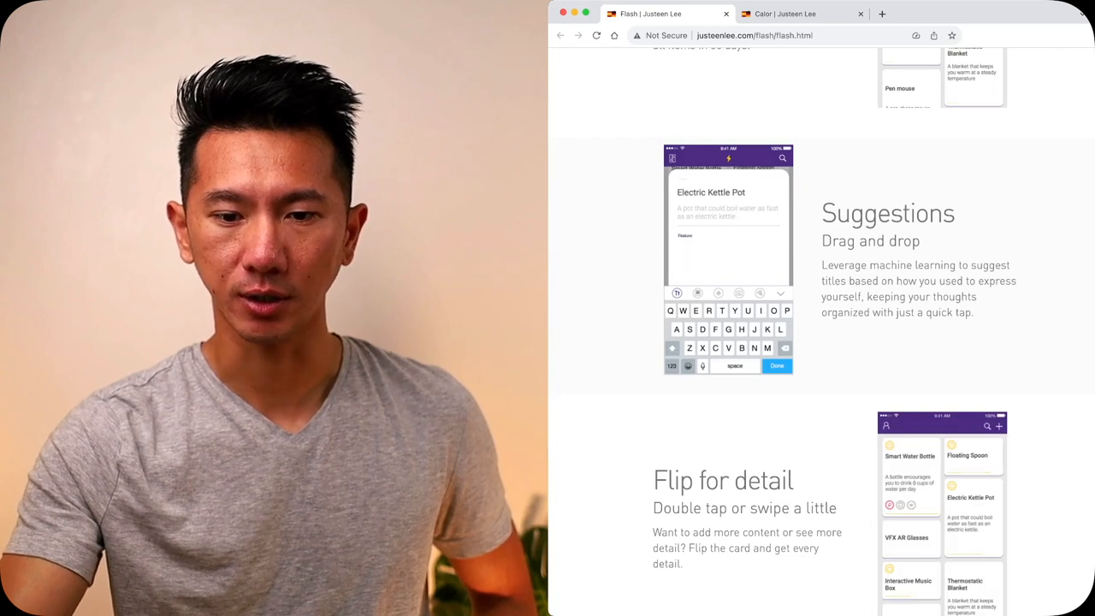
scroll(down, 3)
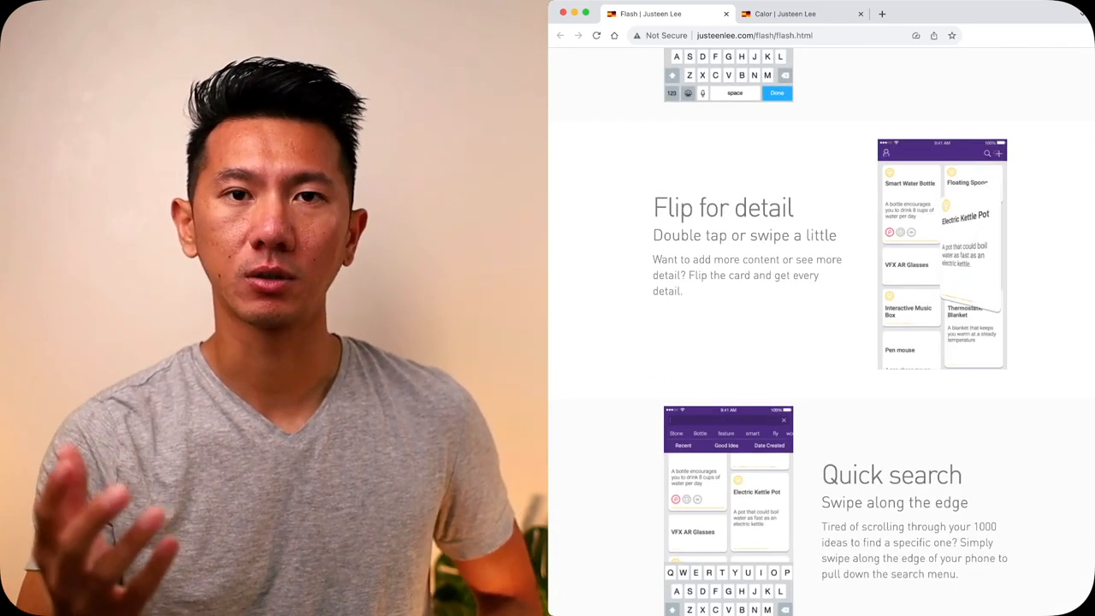
scroll(down, 3)
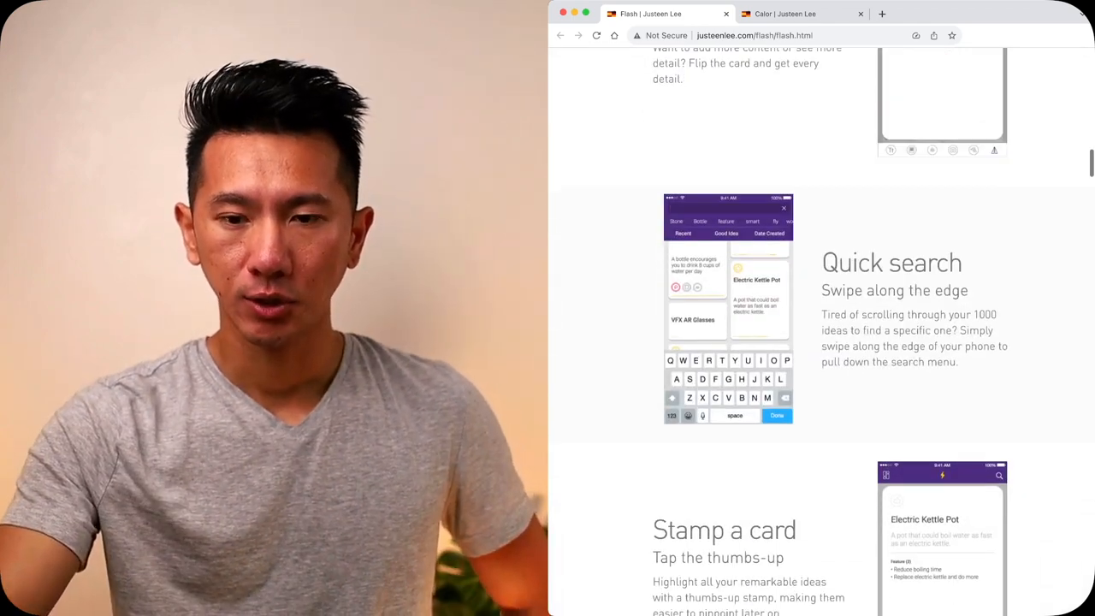
scroll(down, 3)
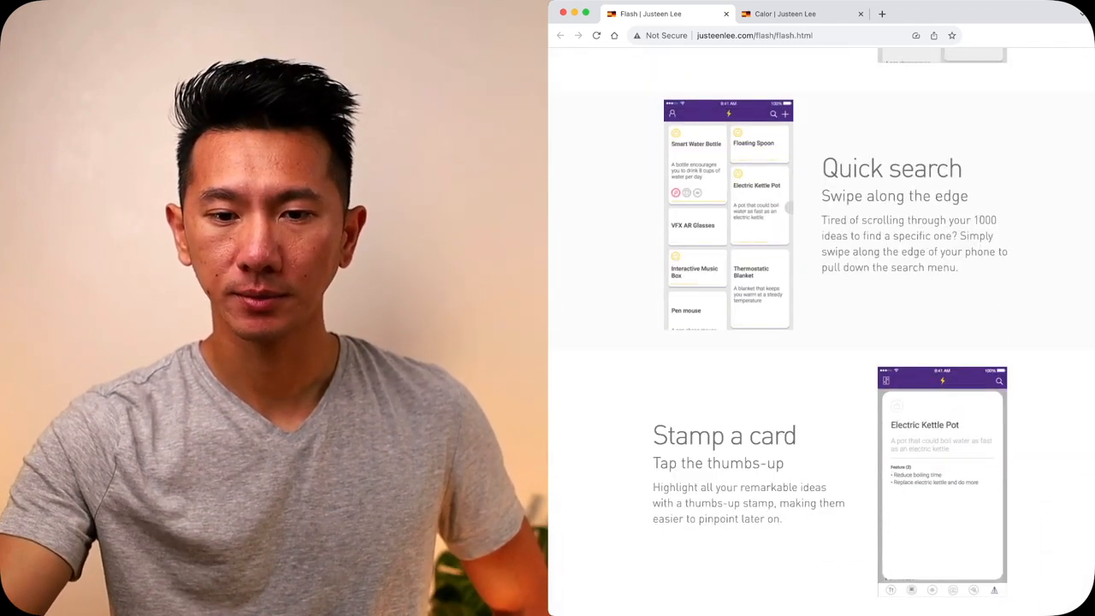
scroll(down, 3)
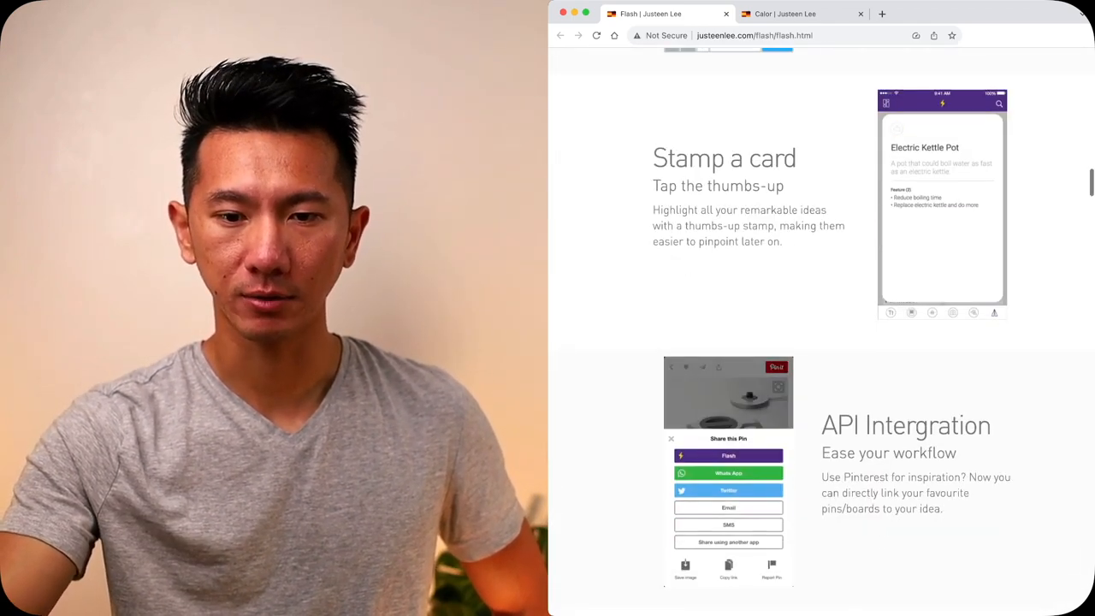
scroll(down, 3)
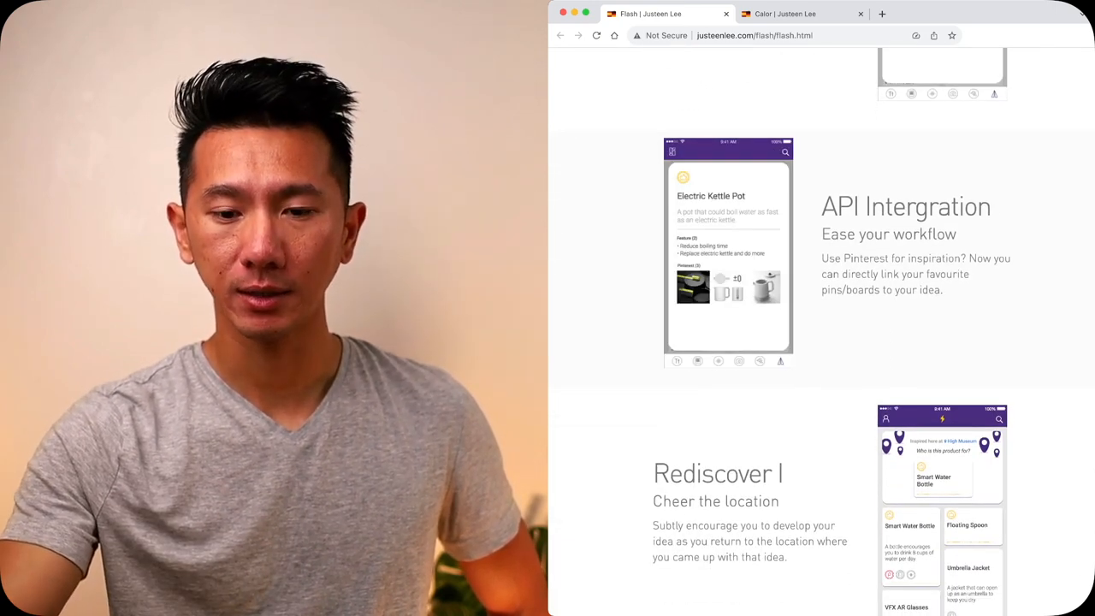
scroll(down, 3)
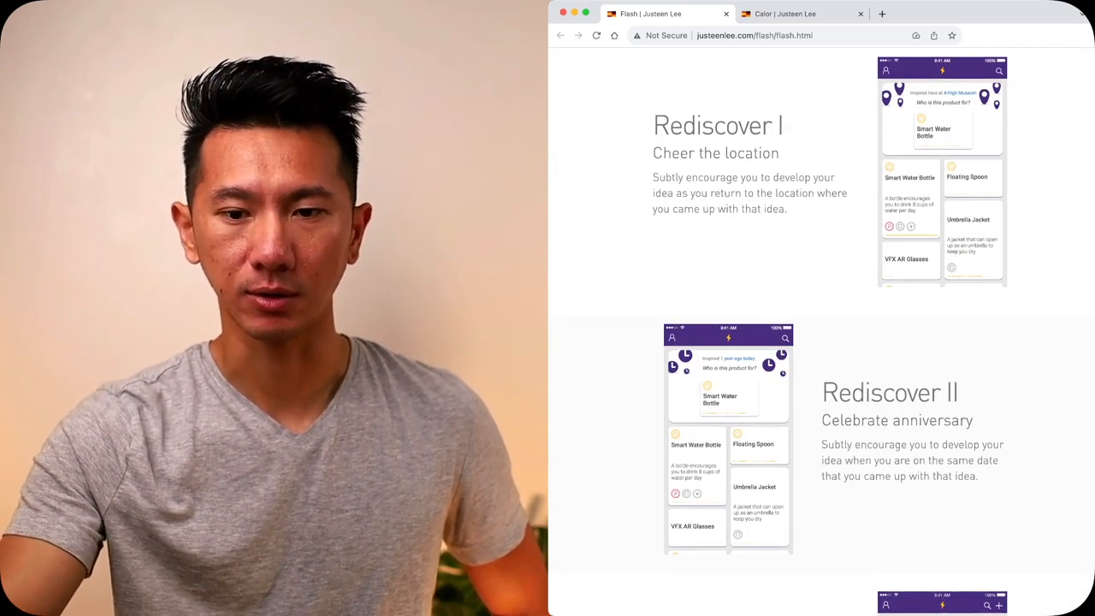
scroll(down, 3)
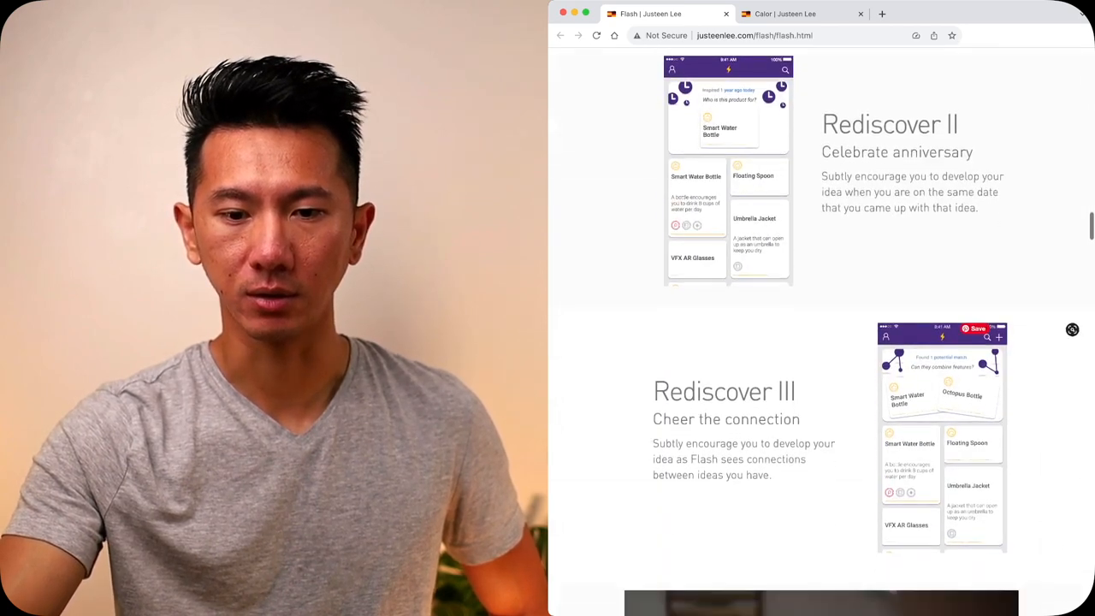
scroll(down, 3)
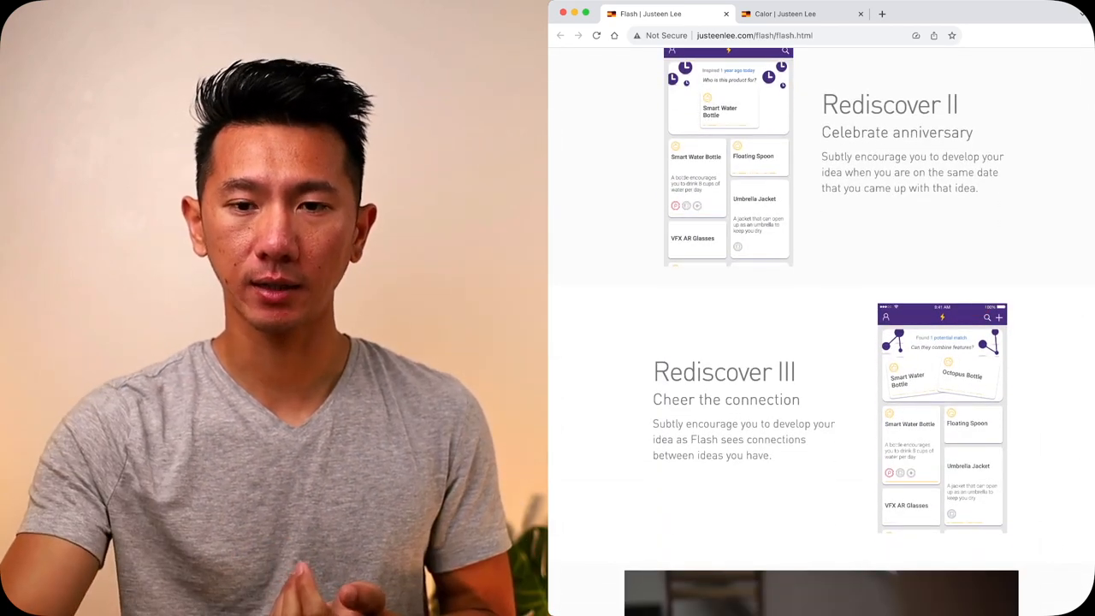
scroll(down, 3)
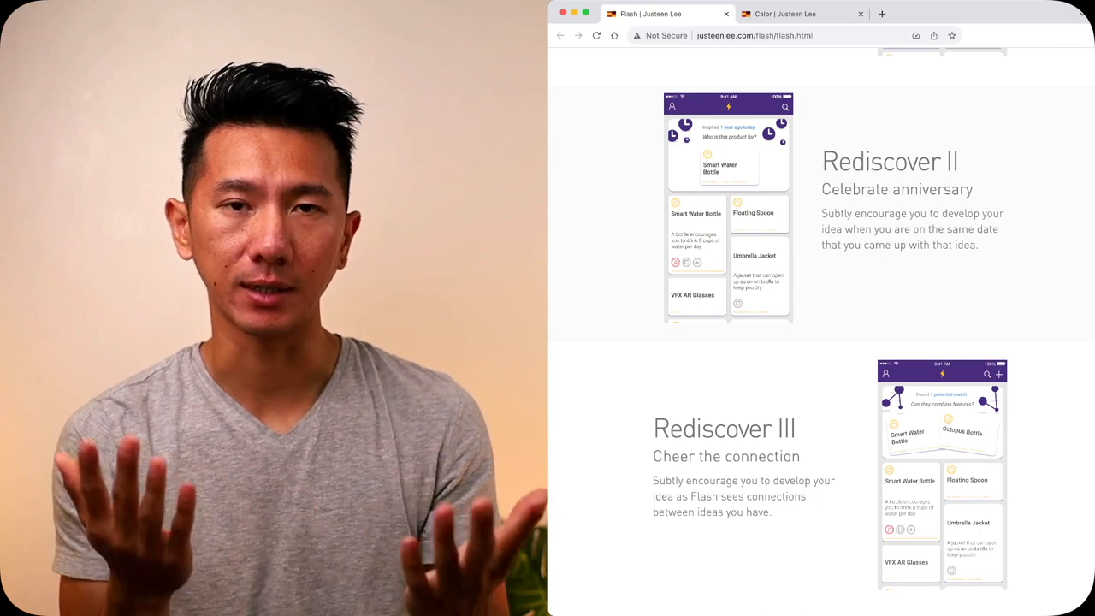
scroll(down, 3)
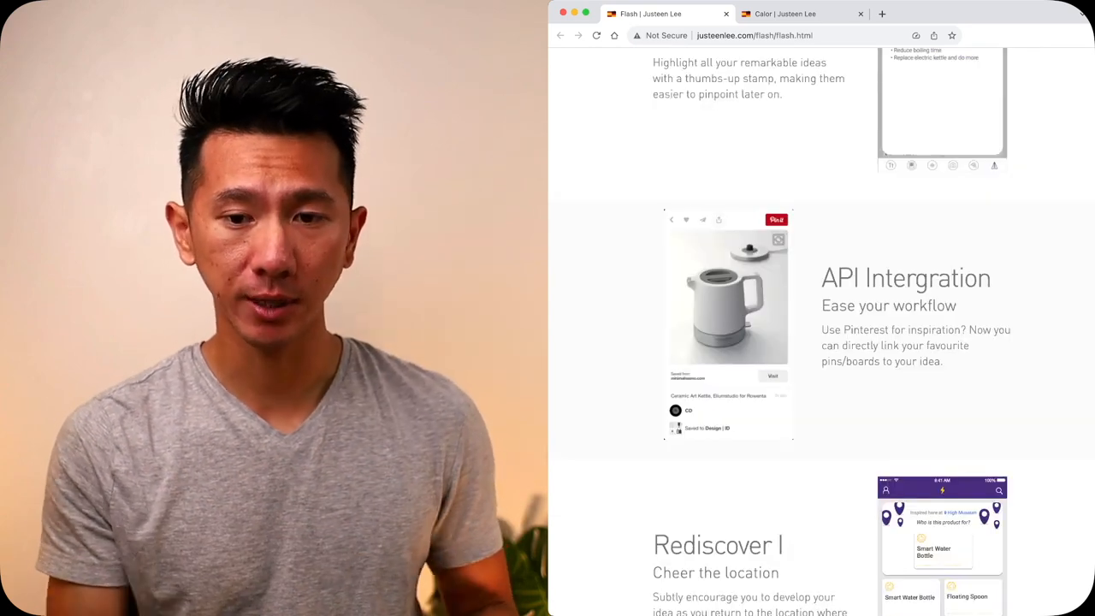
click(702, 220)
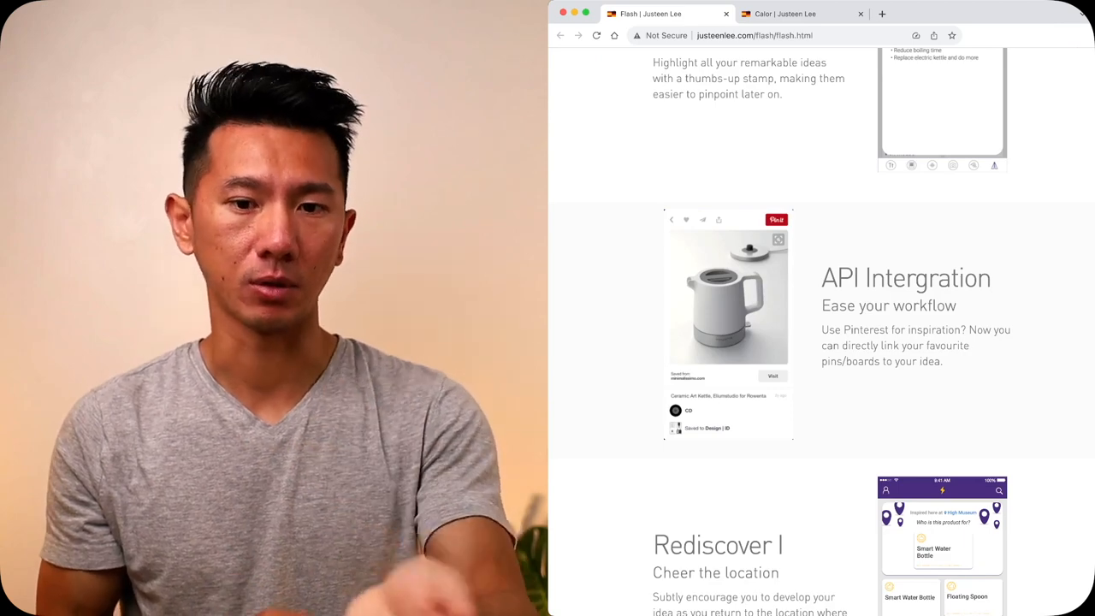
click(718, 220)
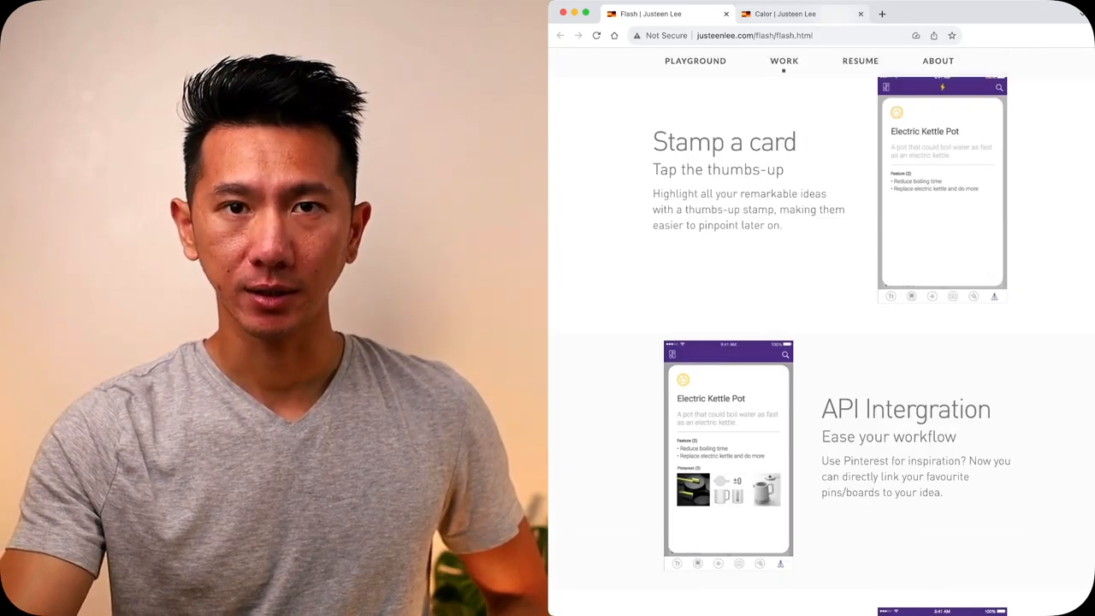
- Switch to the Calor | Justeen Lee tab and scroll past its intro video to the faucet collage
click(783, 14)
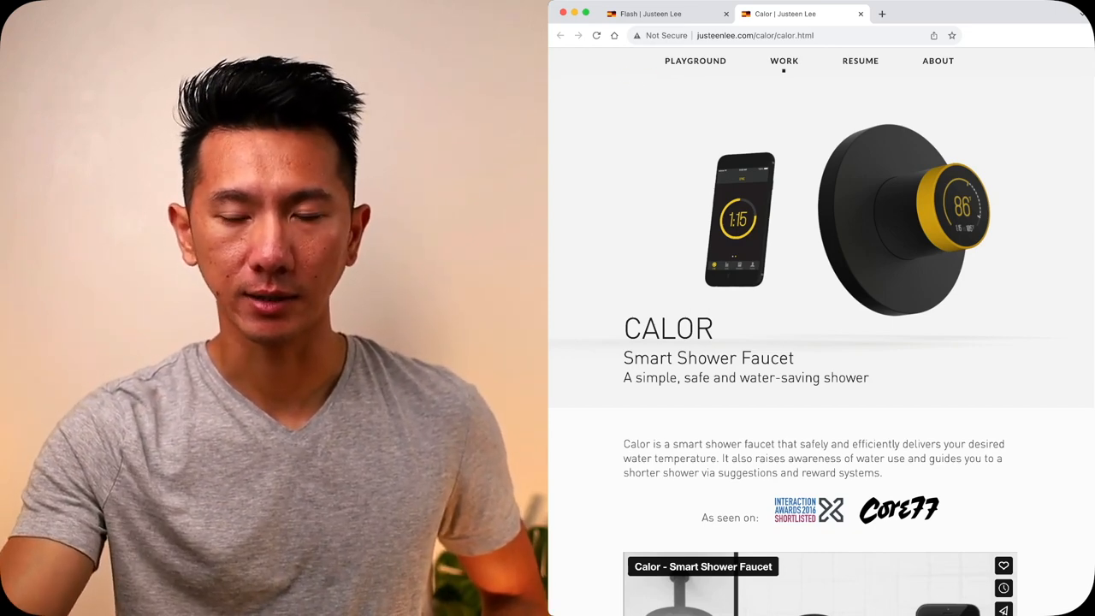
scroll(down, 3)
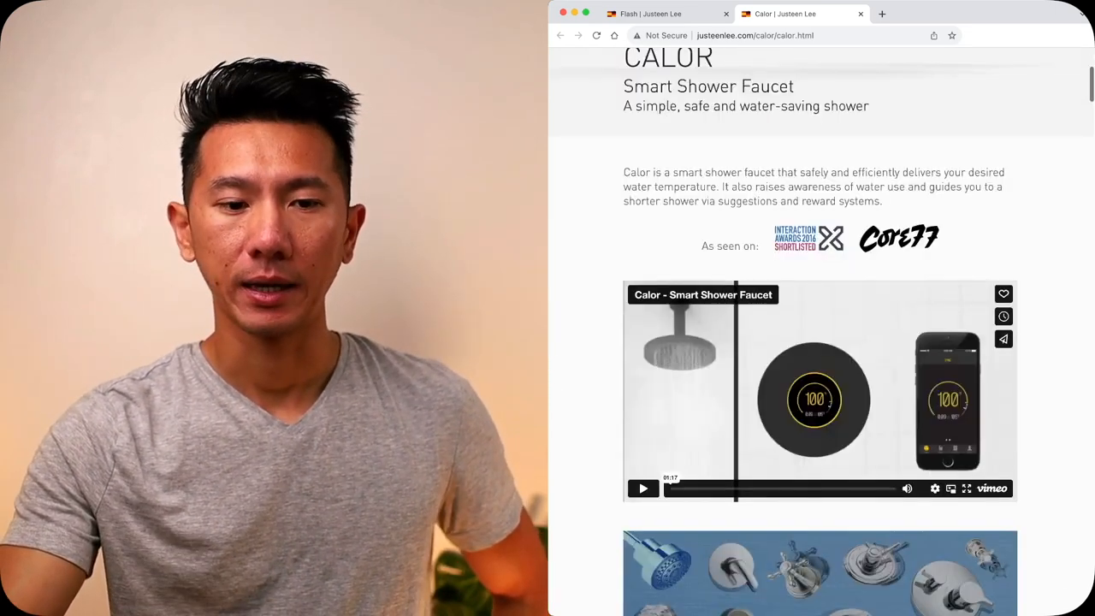
scroll(down, 3)
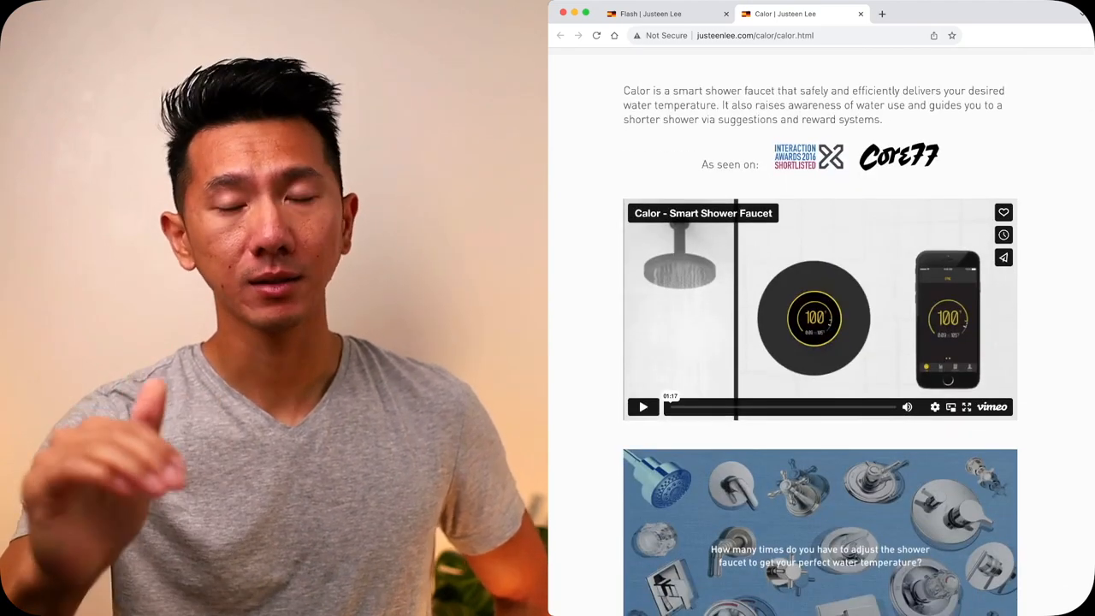
scroll(down, 3)
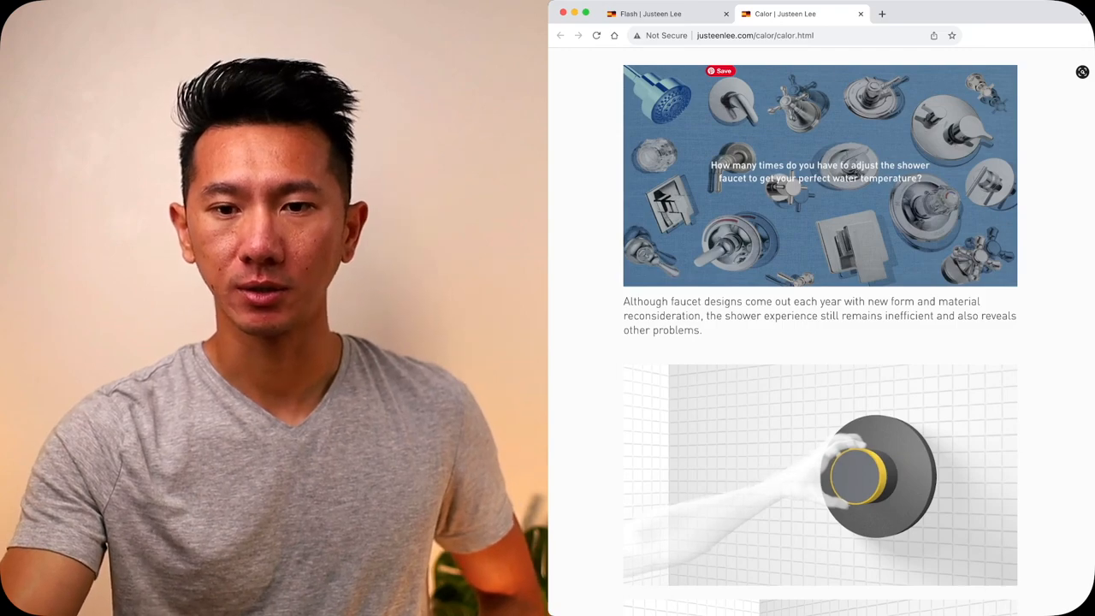
scroll(down, 3)
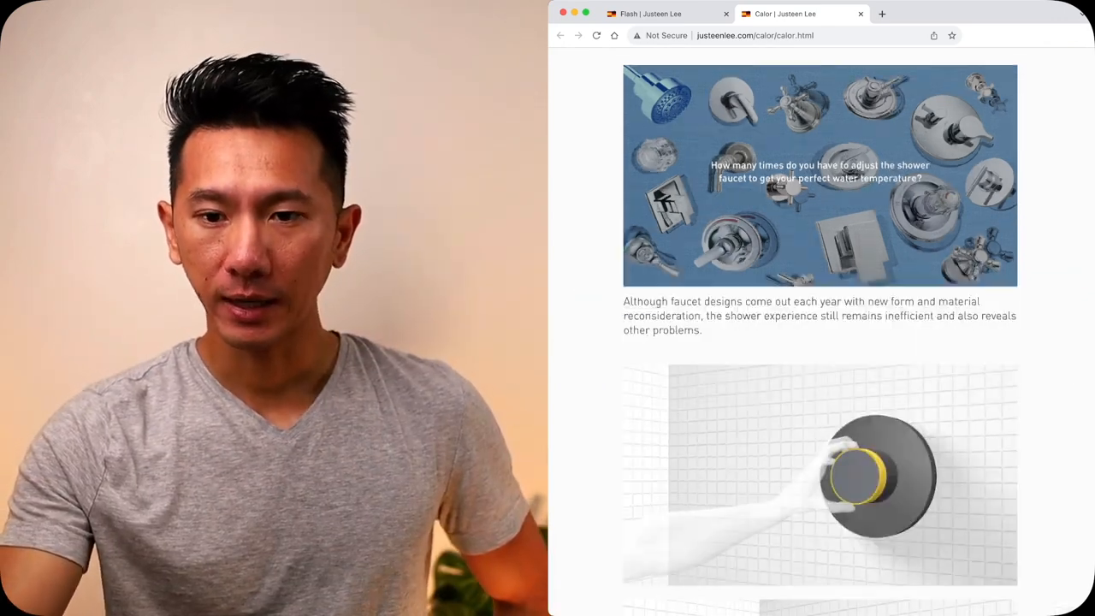
- Scroll the Calor page through motivation stats and the market comparison chart to disassembled valve photos
scroll(down, 3)
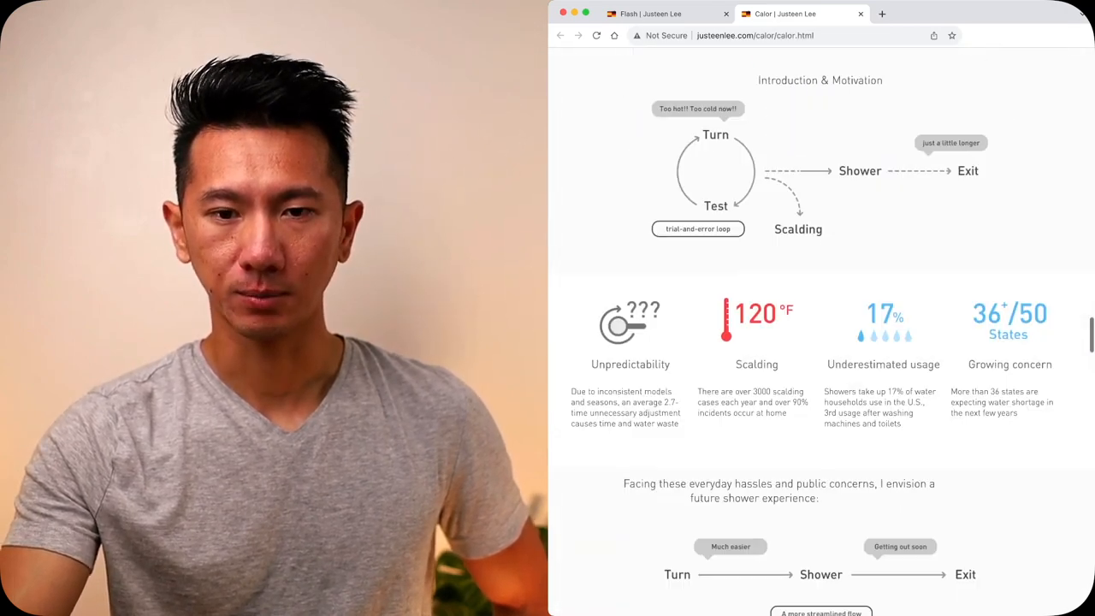
scroll(down, 3)
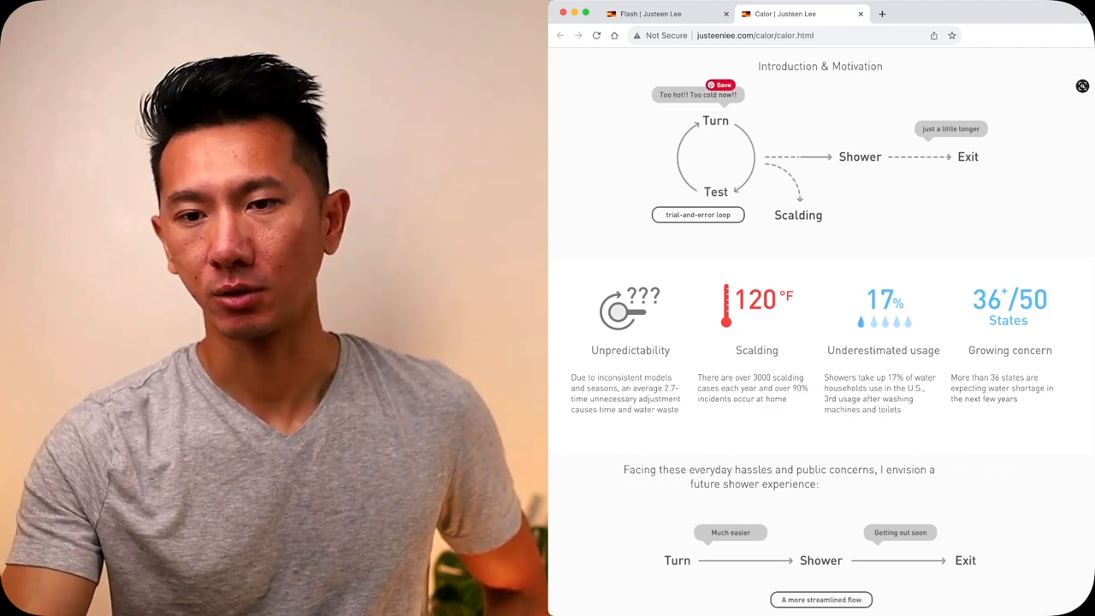
scroll(down, 3)
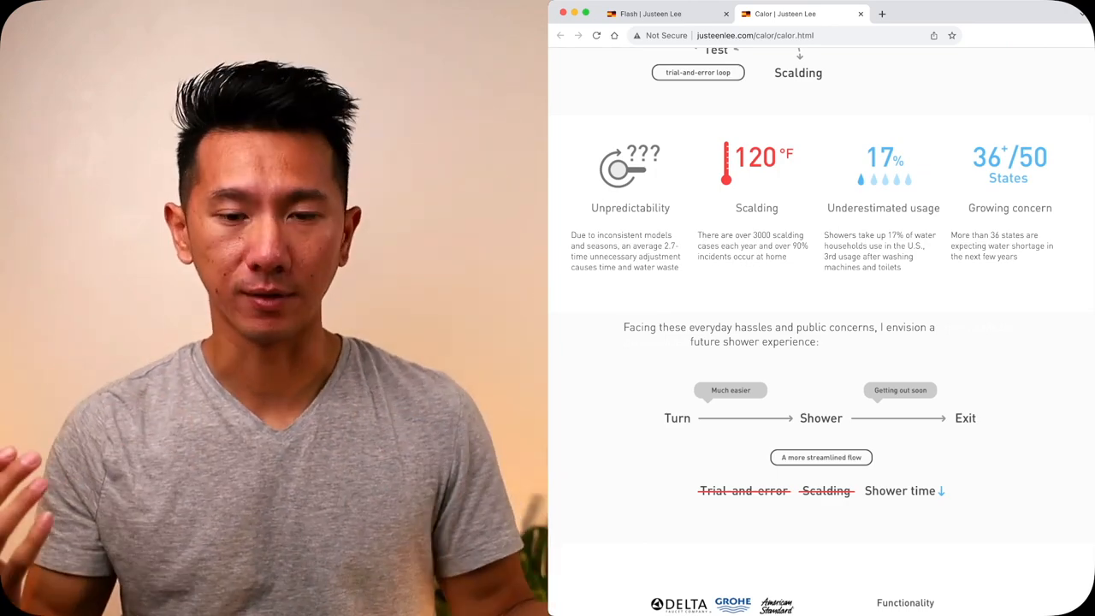
scroll(down, 3)
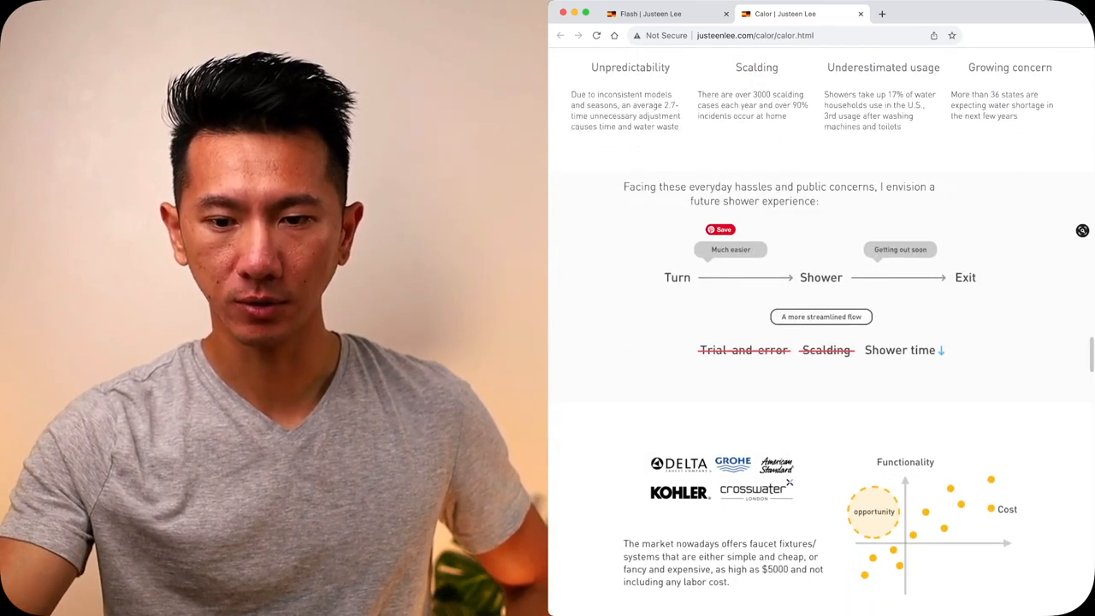
scroll(down, 3)
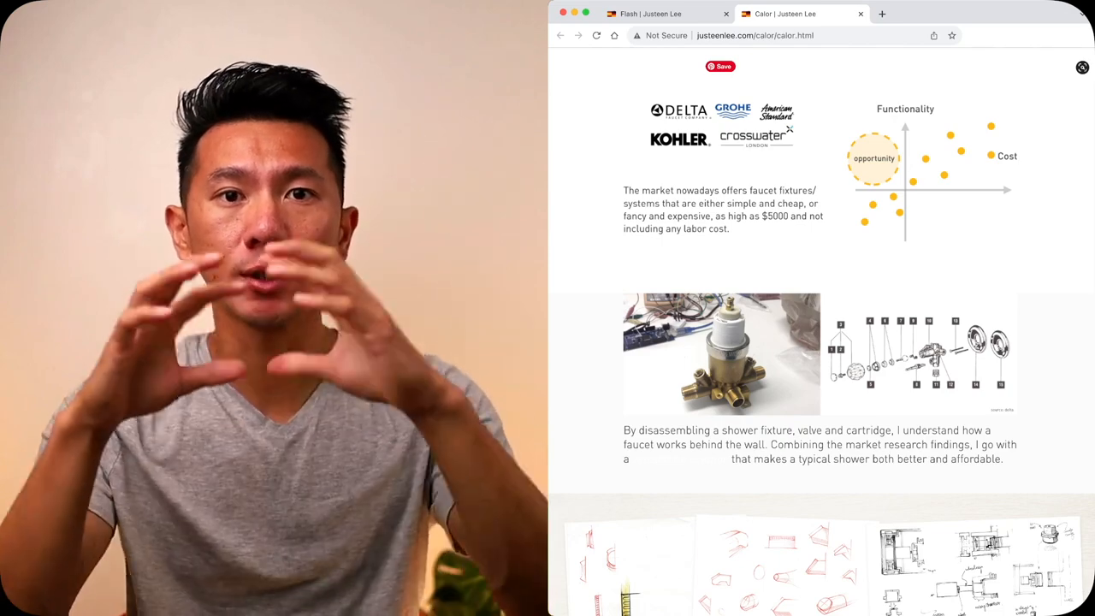
- Scroll past form studies, dial interface variations, app structure and wireframes to the black shower render
scroll(down, 3)
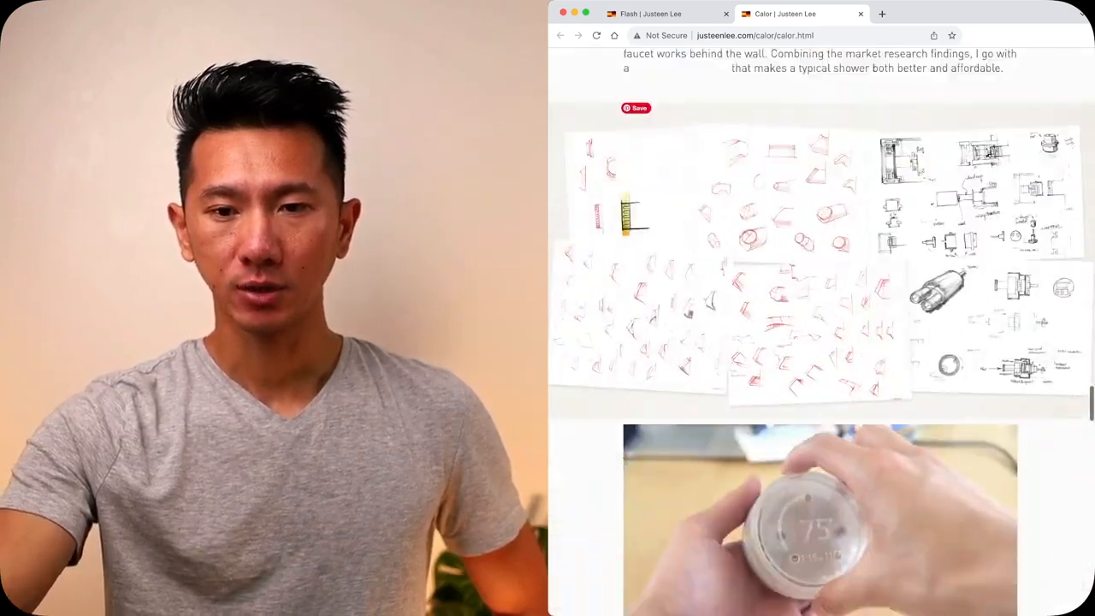
scroll(down, 3)
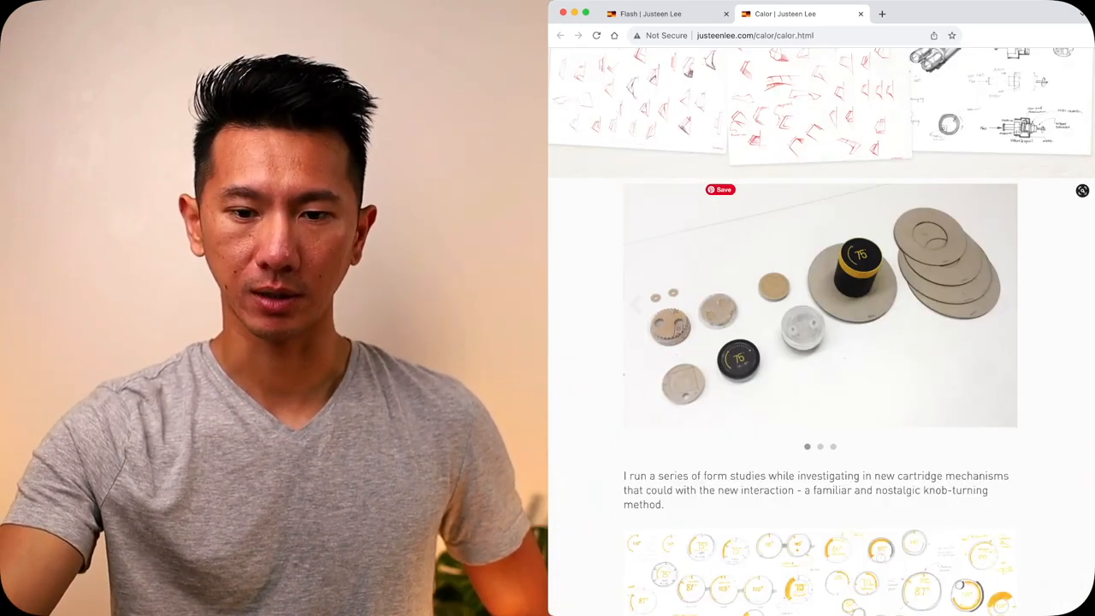
scroll(down, 3)
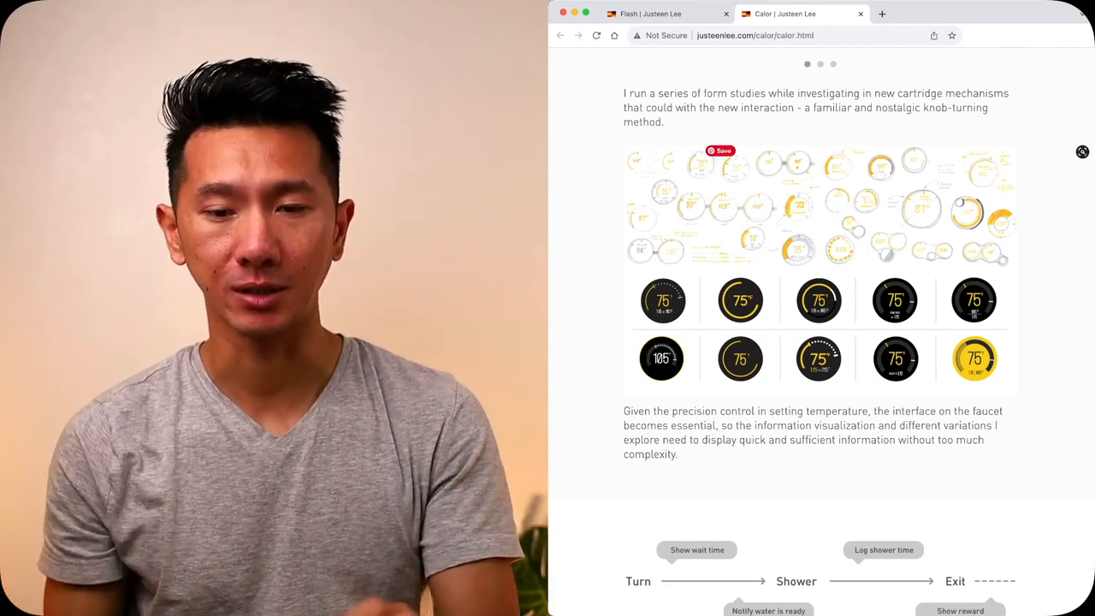
scroll(down, 3)
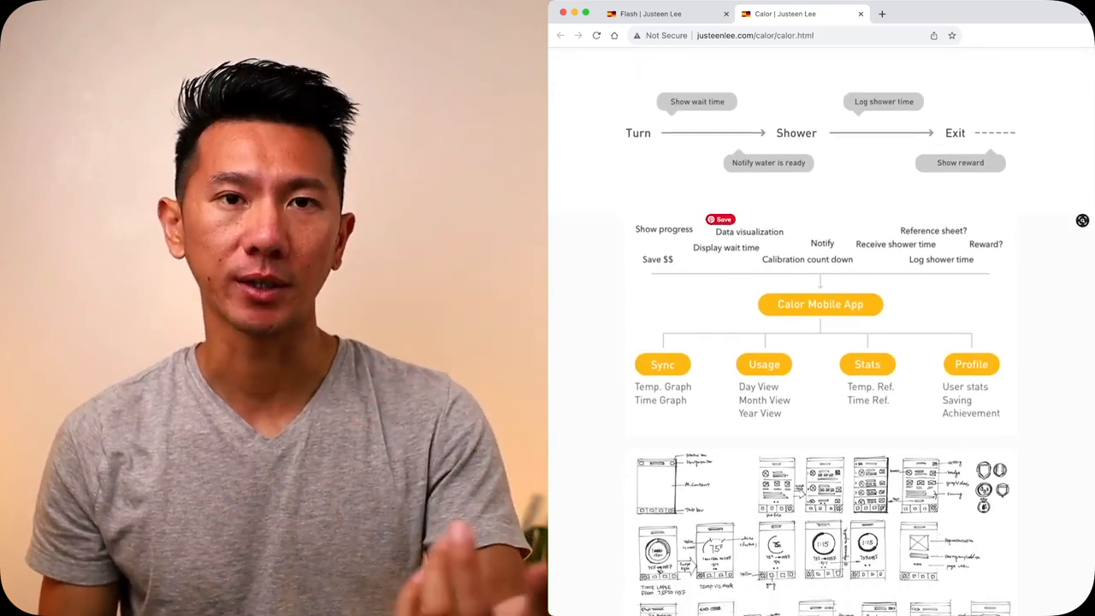
scroll(down, 3)
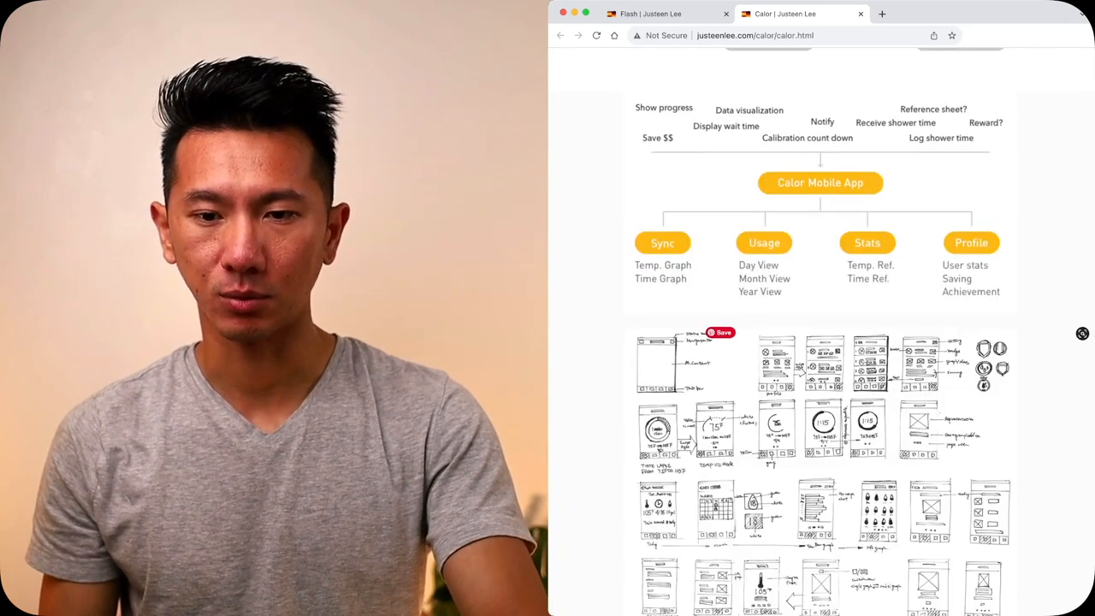
scroll(down, 3)
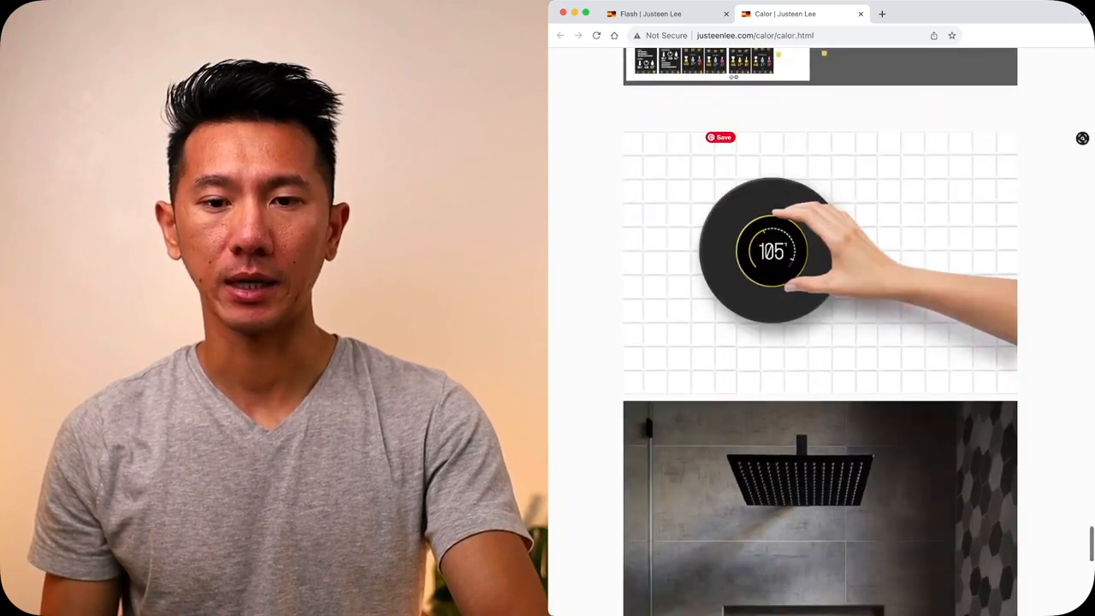
scroll(down, 3)
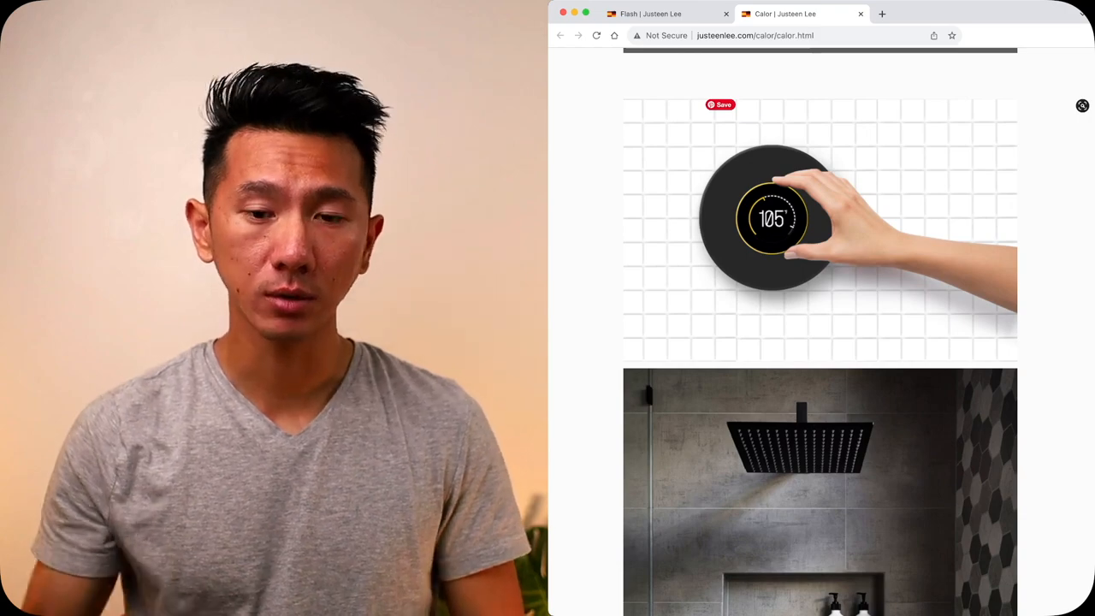
scroll(down, 3)
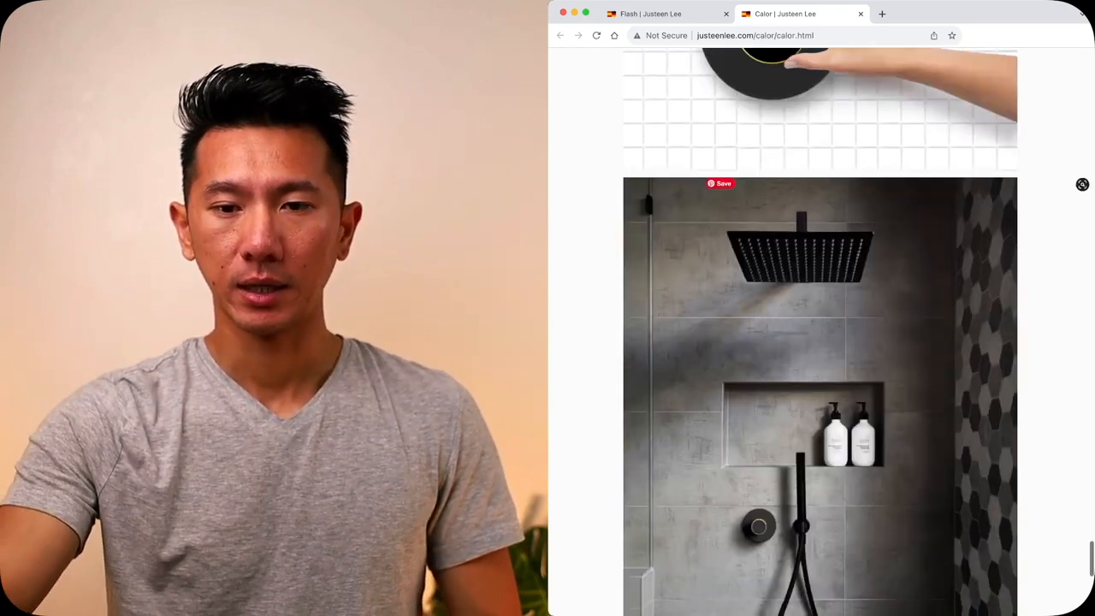
scroll(down, 3)
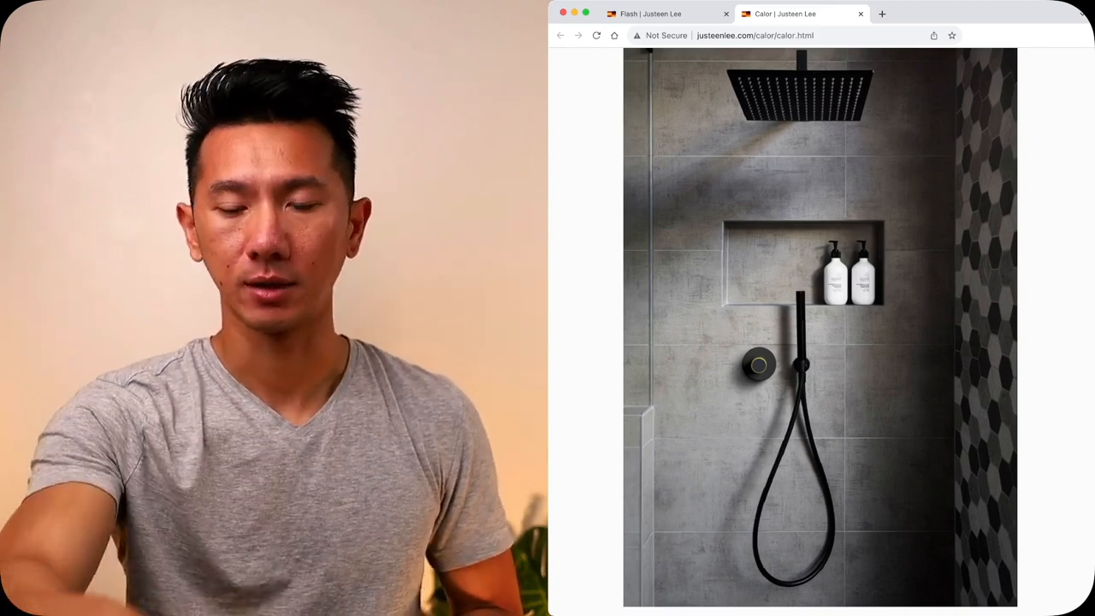
- Scroll back up, then down to the CALOR Interaction - Setting Temperature Vimeo embed
scroll(down, 3)
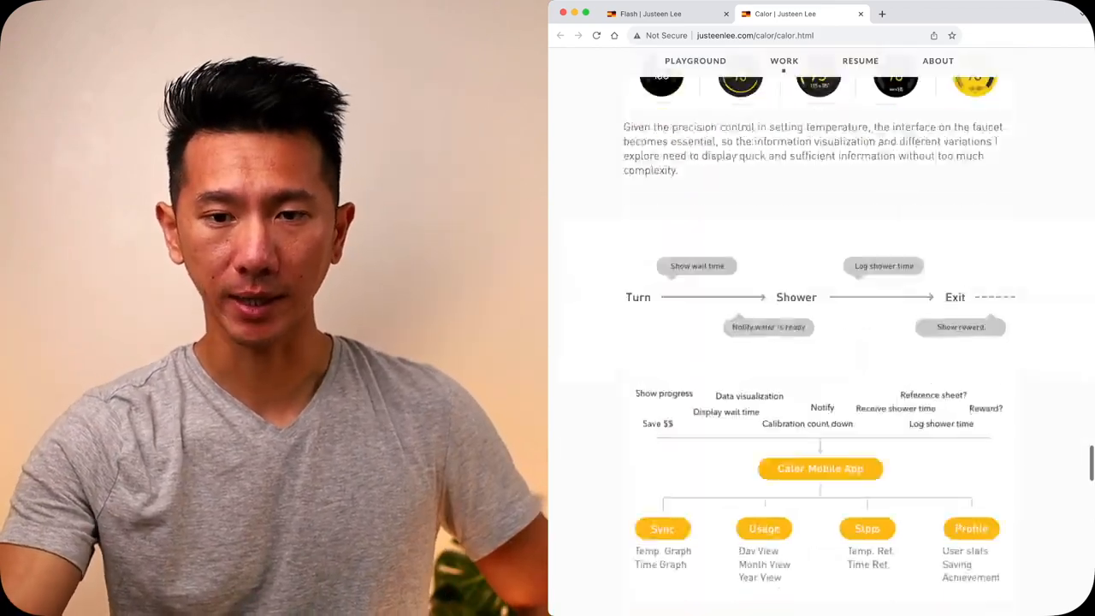
scroll(up, 3)
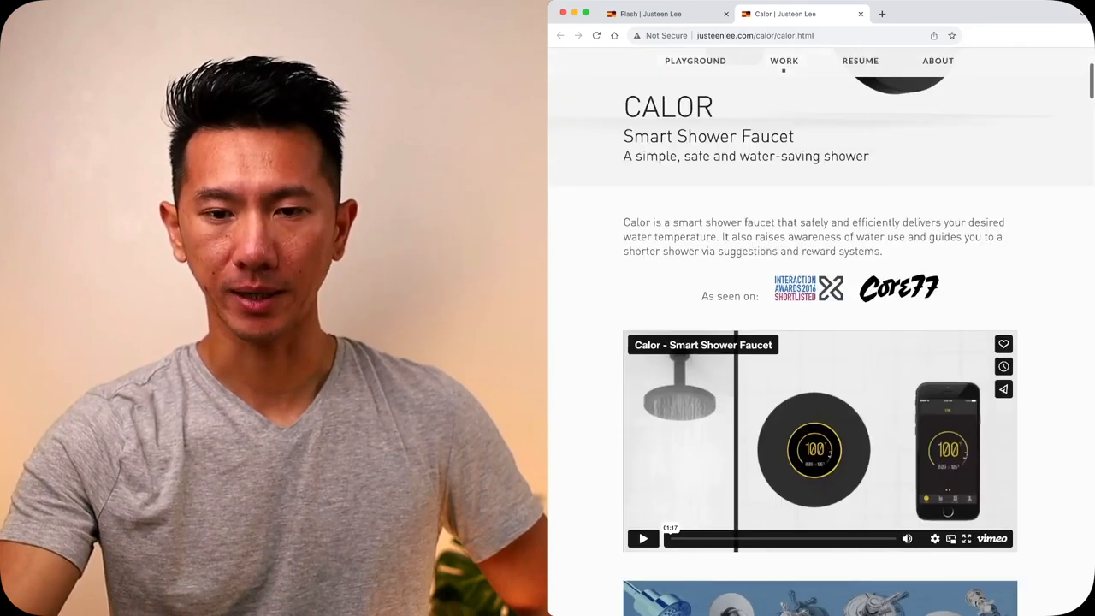
scroll(down, 3)
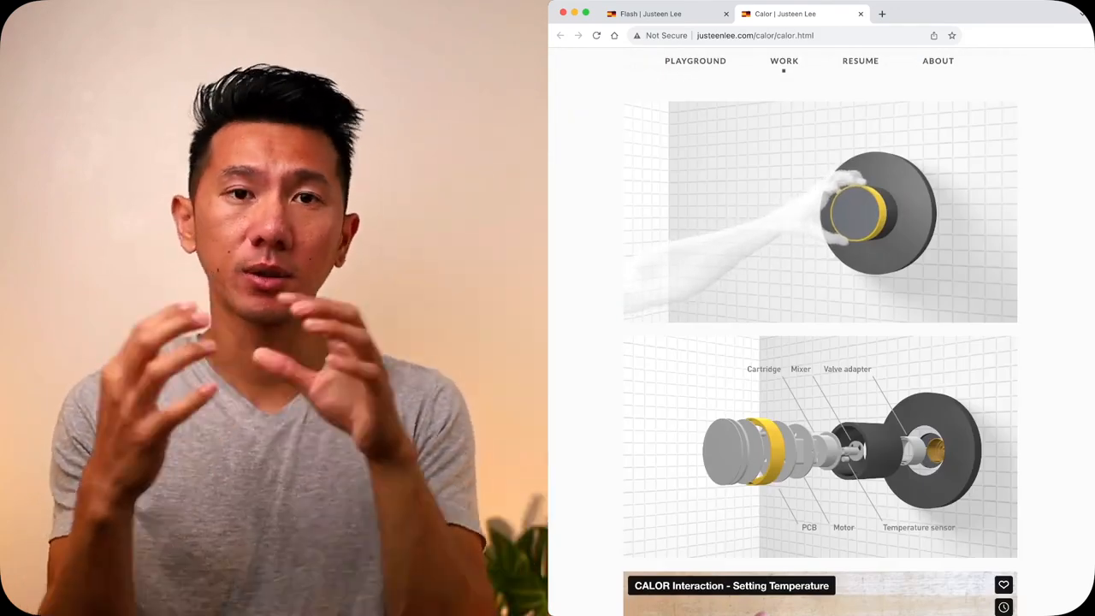
scroll(down, 3)
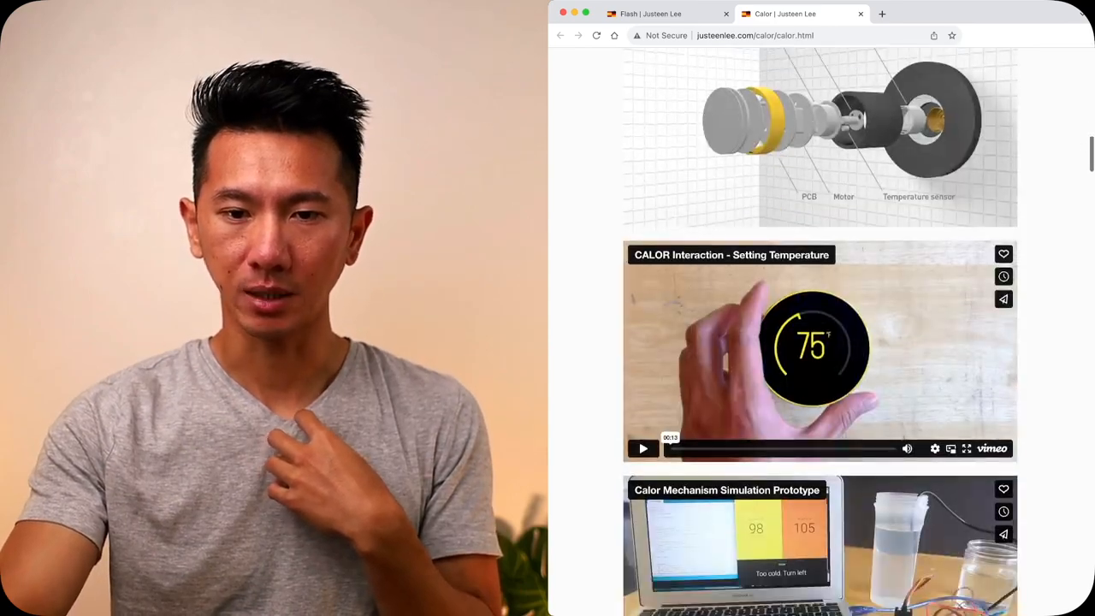
scroll(down, 3)
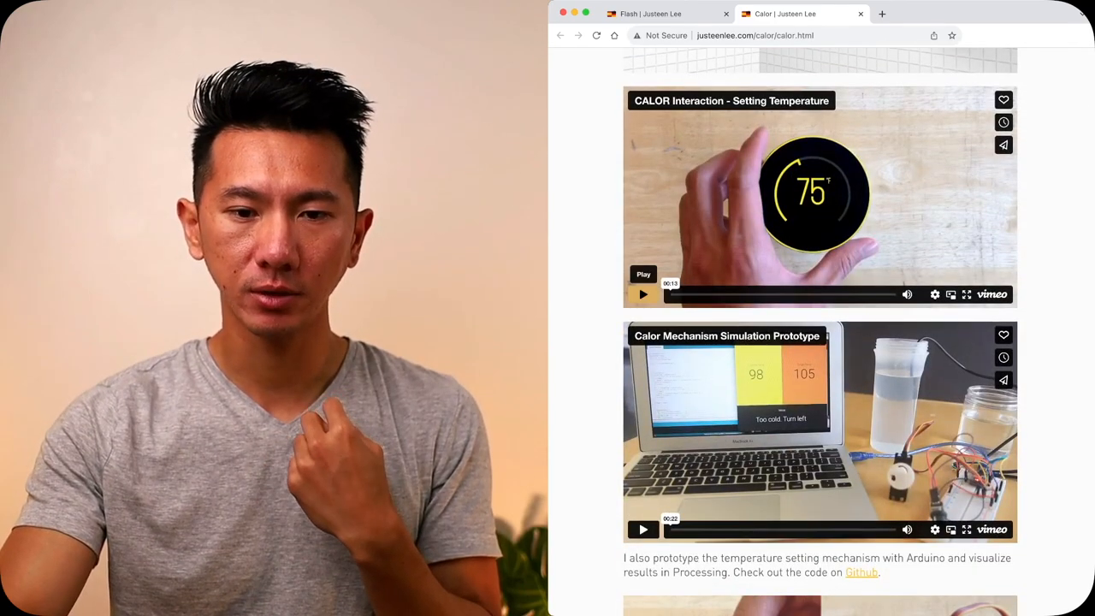
- Play the Setting Temperature video and continue to the cartridge mechanism comparison photos
click(643, 294)
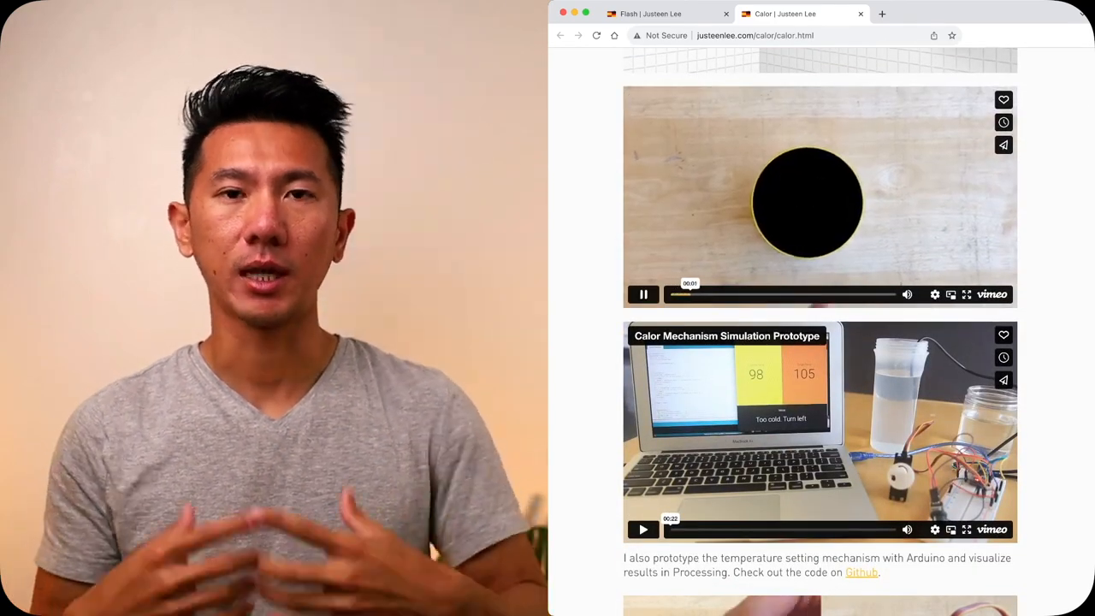
click(642, 294)
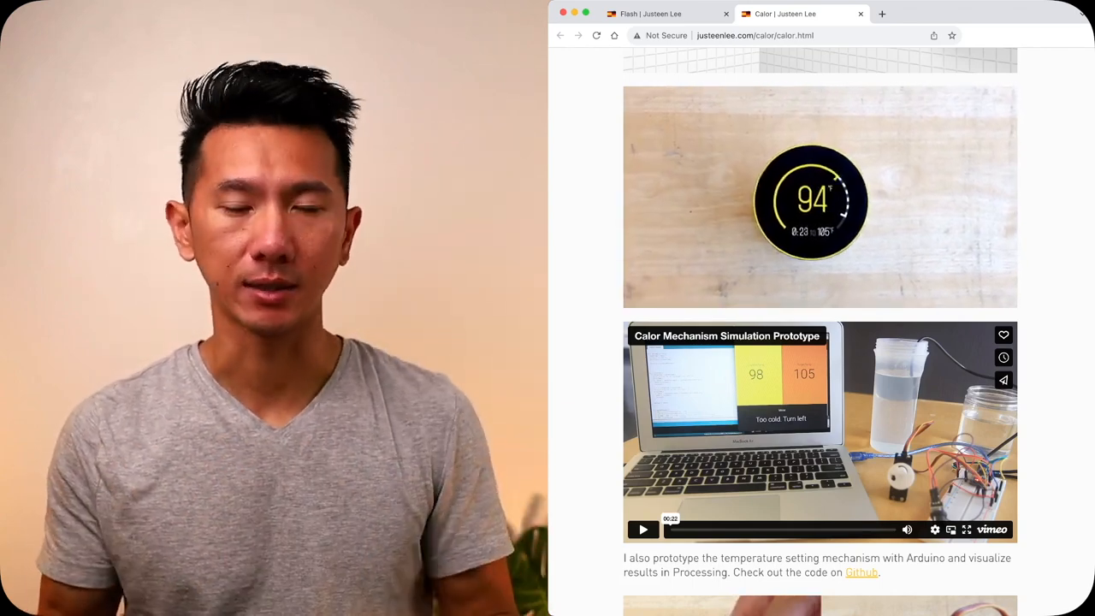
scroll(down, 3)
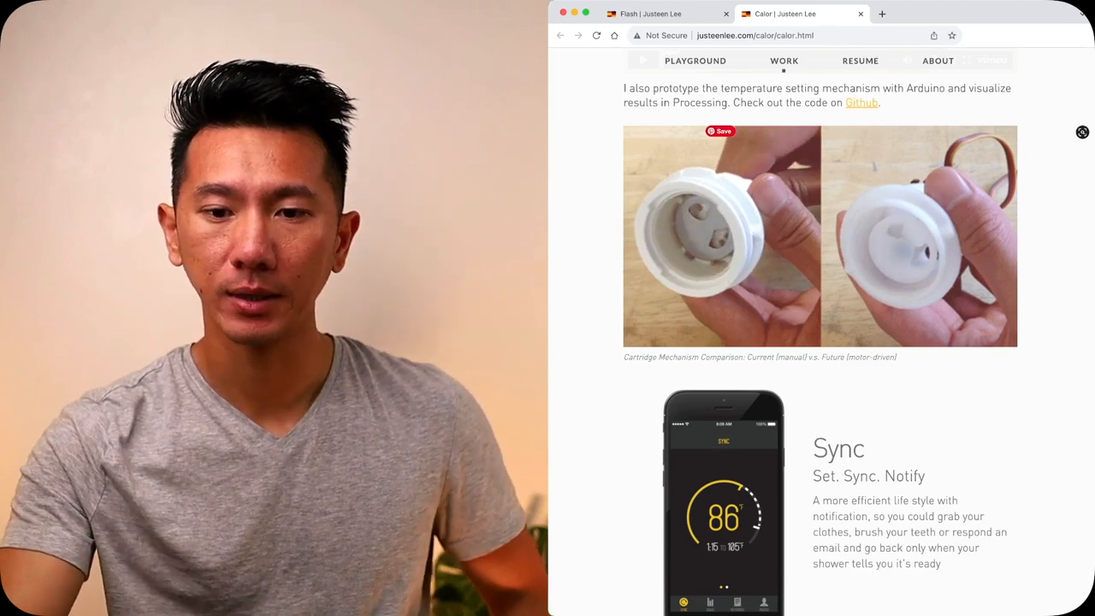
- Scroll past the Sync, Usage, Stats and Profile app screens to the Water Bucket weekly tracker
scroll(down, 3)
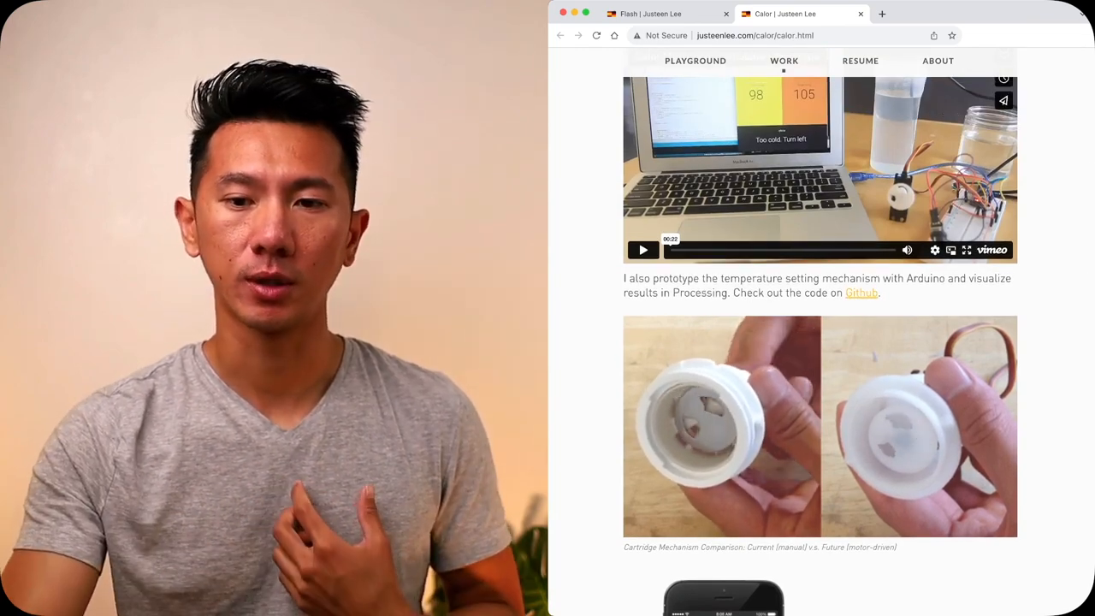
scroll(down, 3)
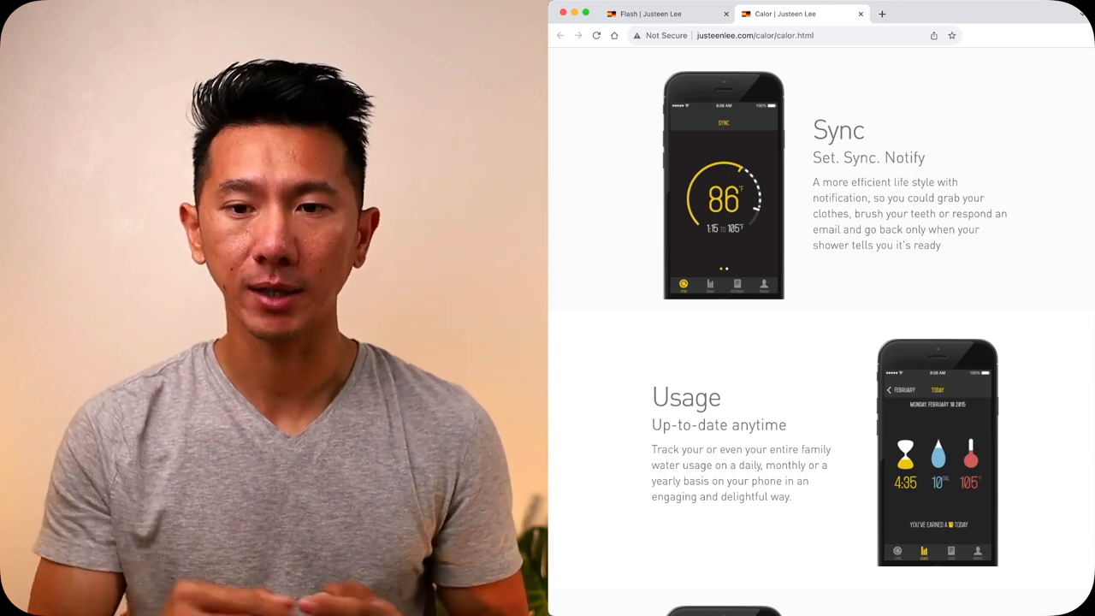
scroll(down, 3)
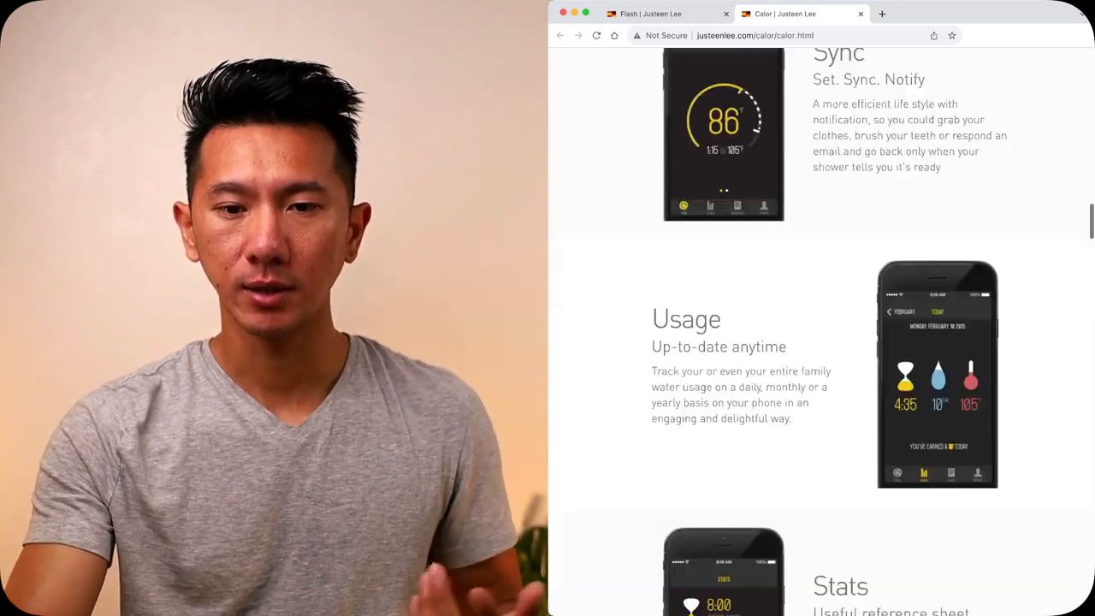
scroll(down, 3)
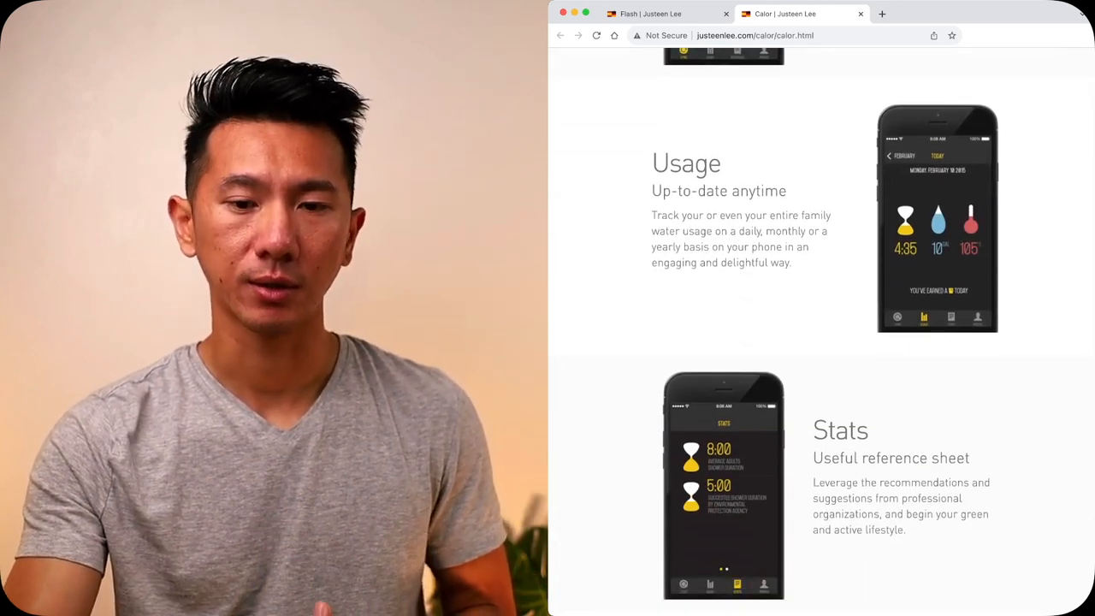
scroll(down, 3)
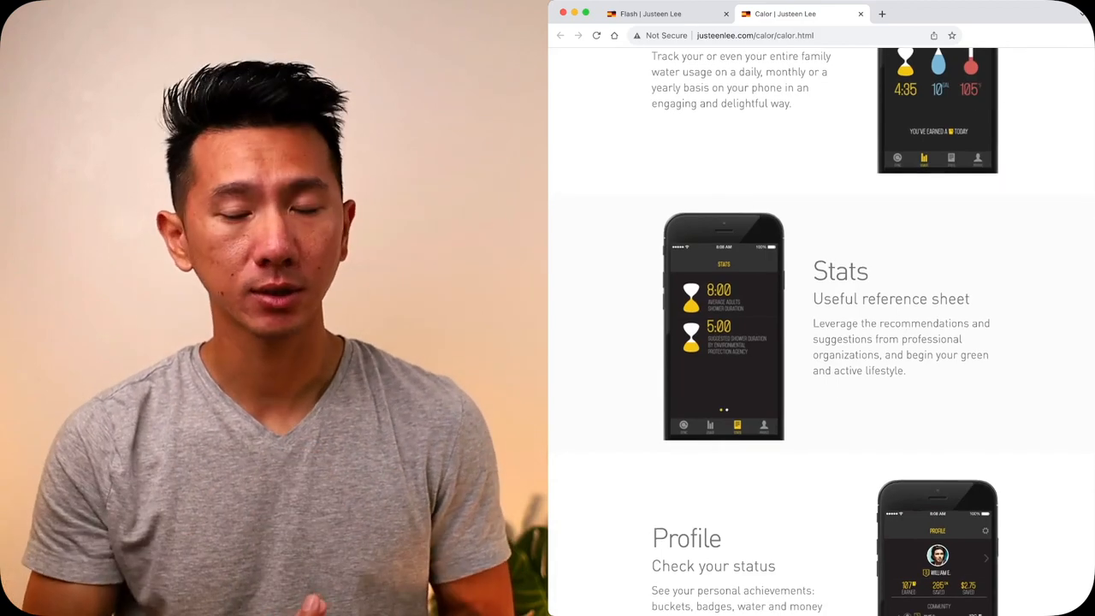
scroll(down, 3)
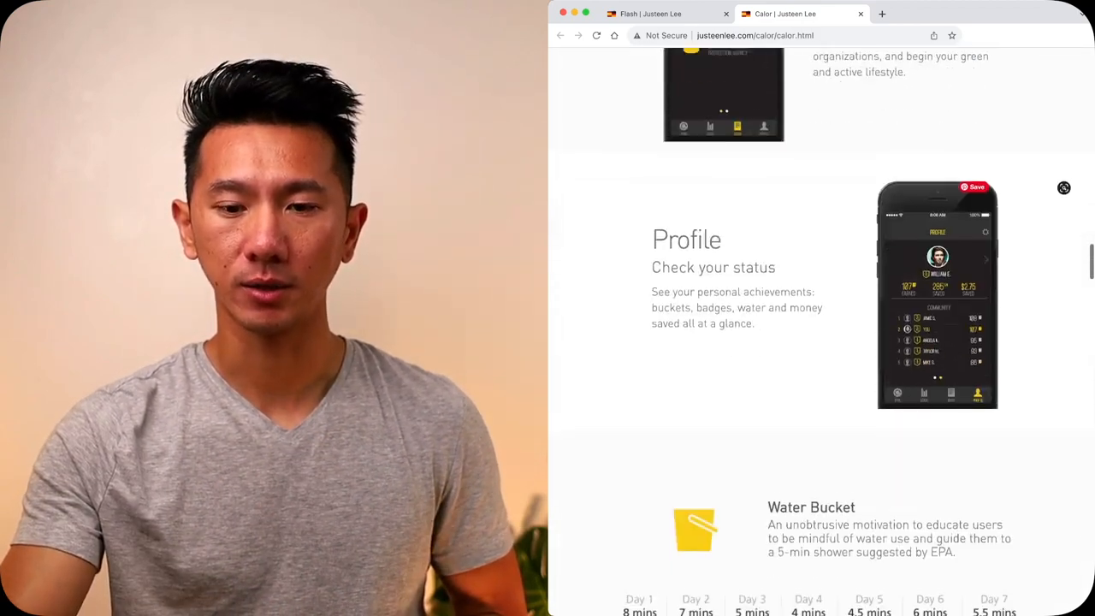
scroll(down, 3)
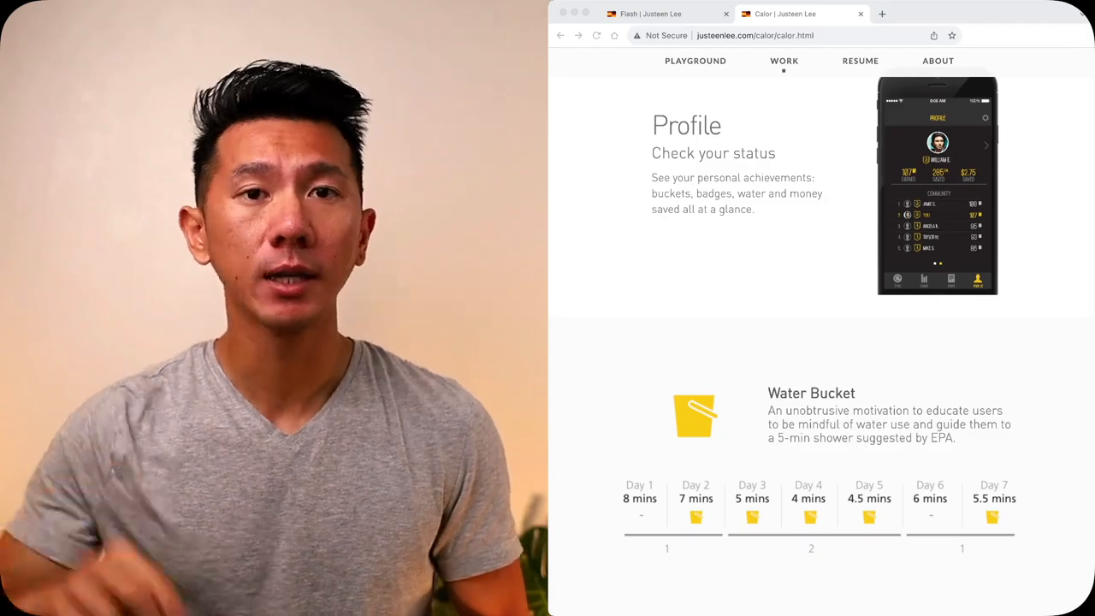
- Go back to the Flash case study and scroll up to its intro video
click(667, 14)
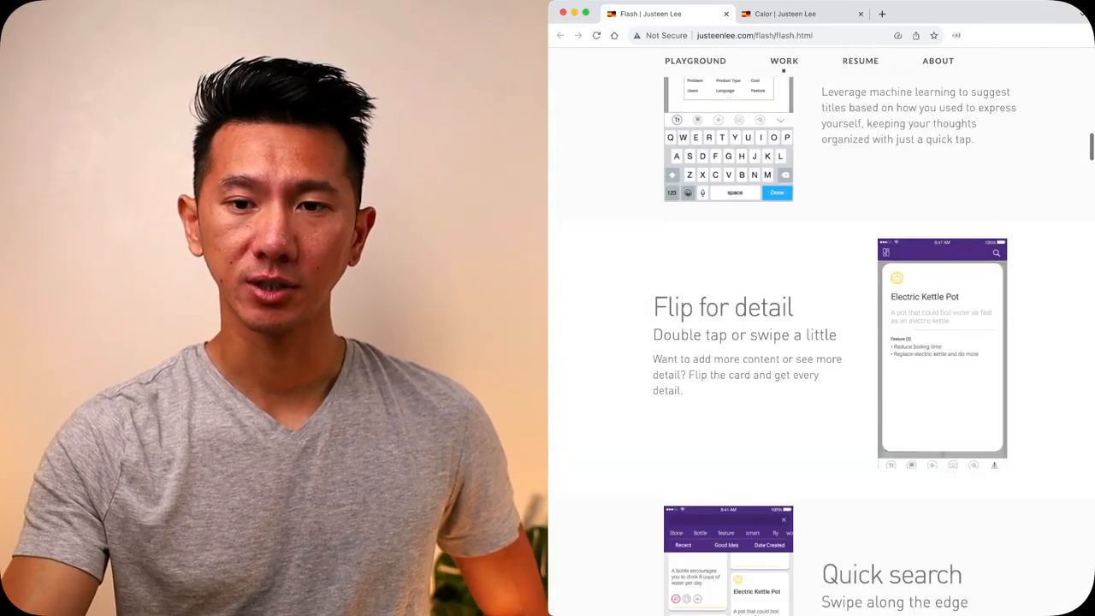
scroll(up, 3)
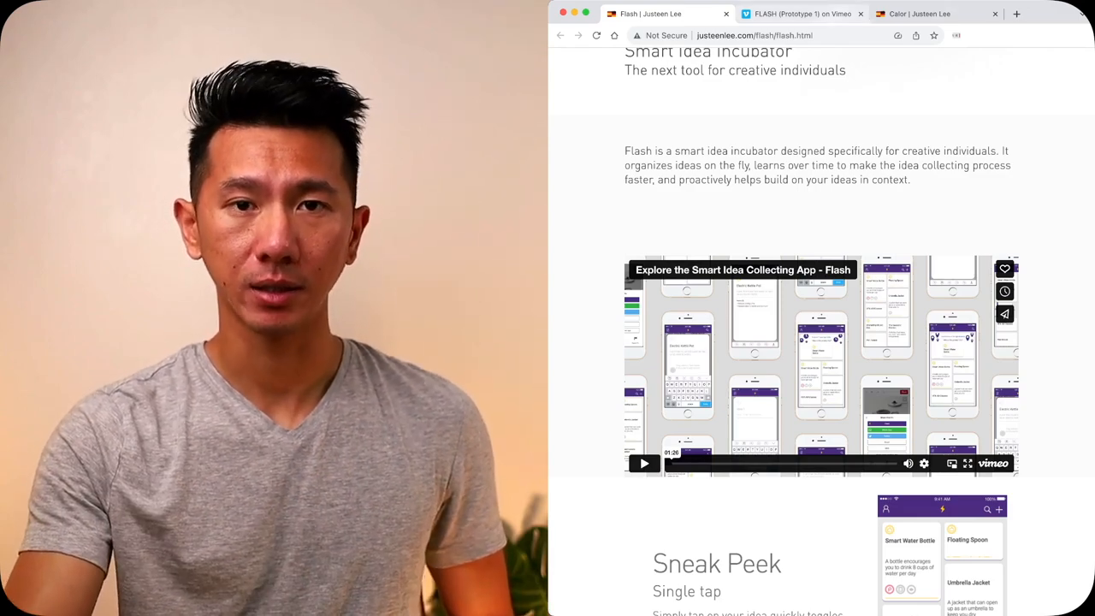
- Play the FLASH (Prototype 1) Vimeo video and skip ahead in its progress bar
click(799, 14)
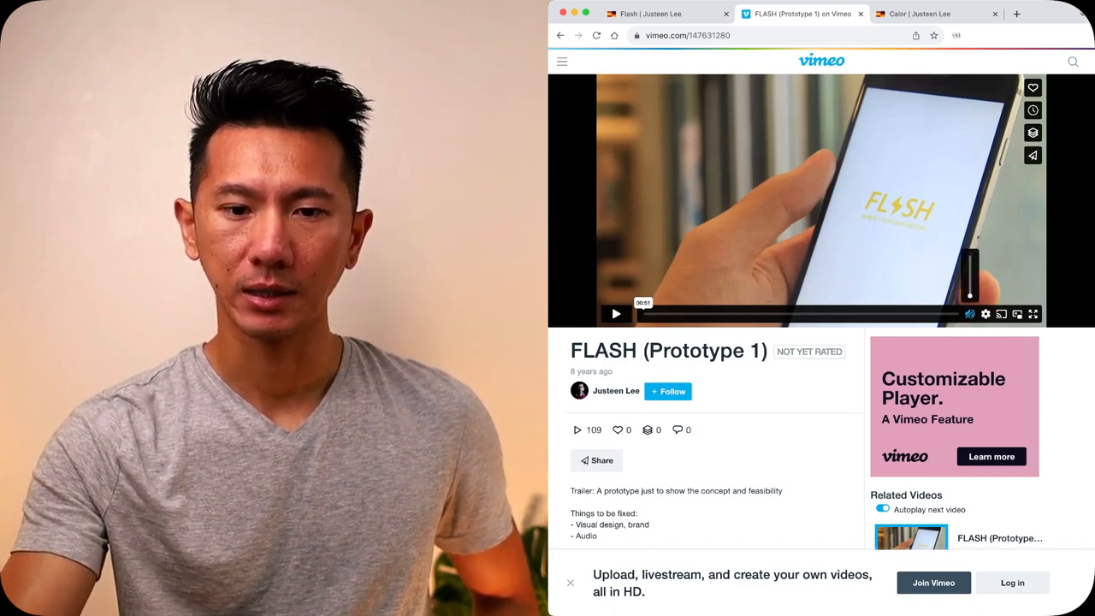
click(615, 313)
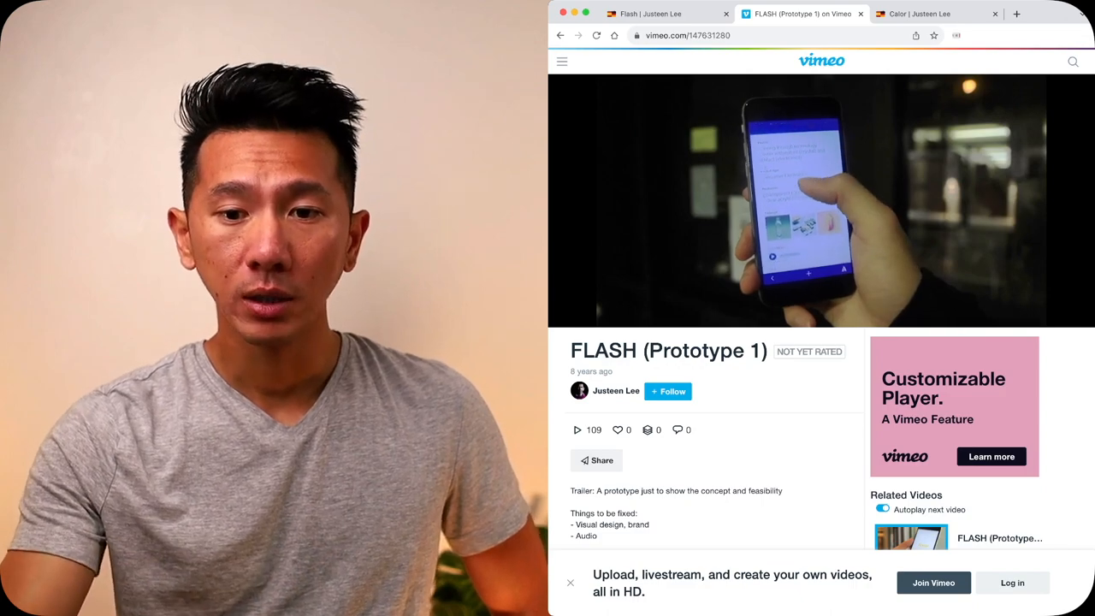
click(821, 201)
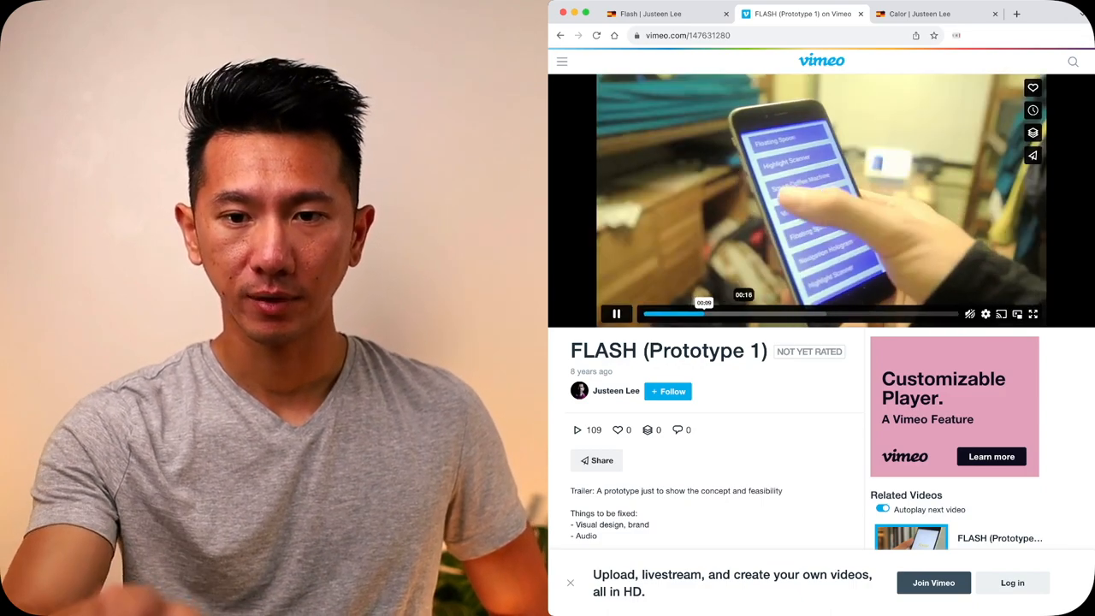